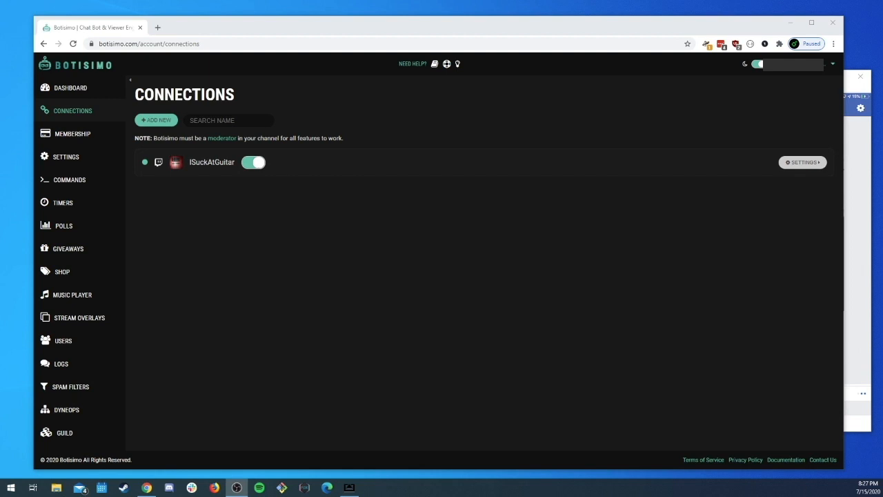
{"action": "mouse_move", "coordinate": [261, 279]}
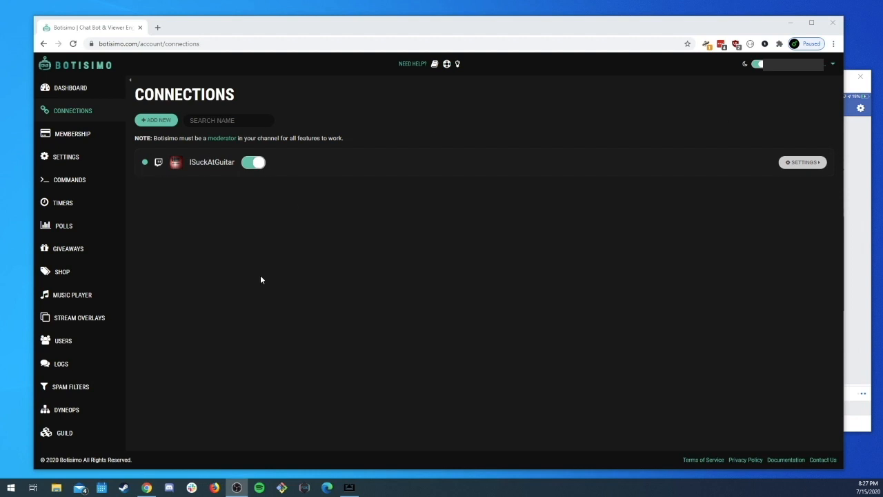
{"action": "mouse_move", "coordinate": [419, 303]}
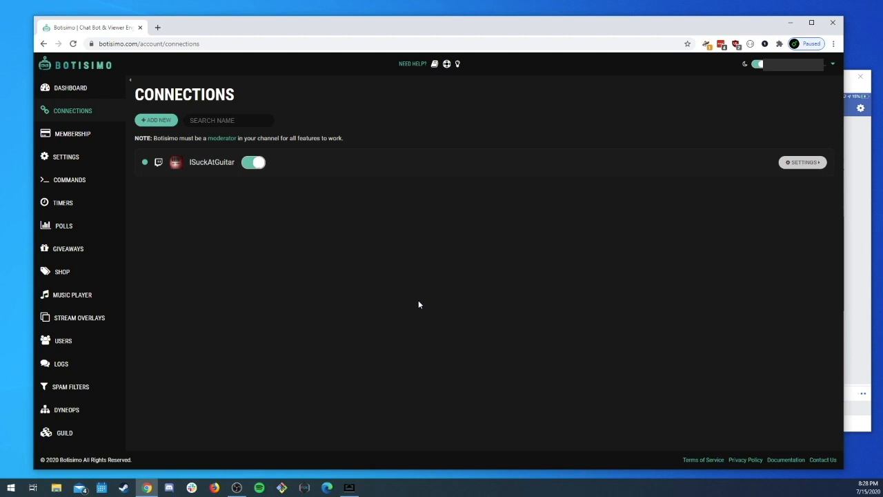
{"action": "mouse_move", "coordinate": [381, 237]}
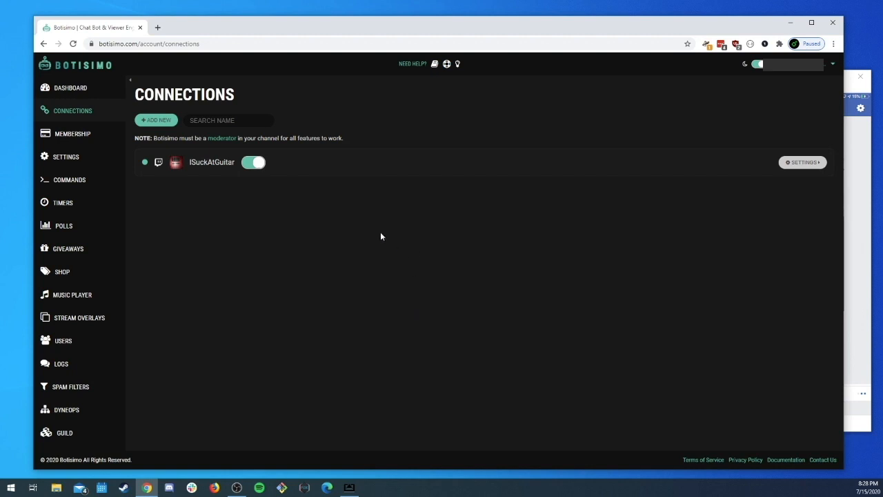
{"action": "mouse_move", "coordinate": [71, 110]}
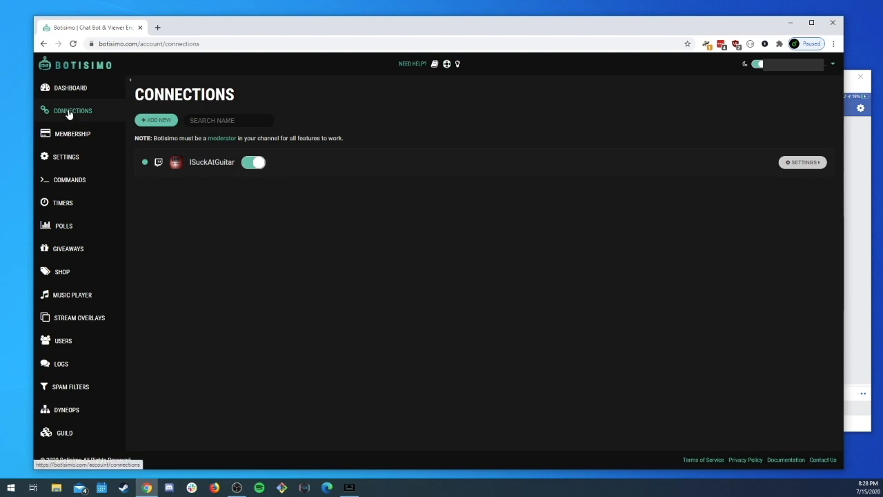
{"action": "mouse_move", "coordinate": [122, 94]}
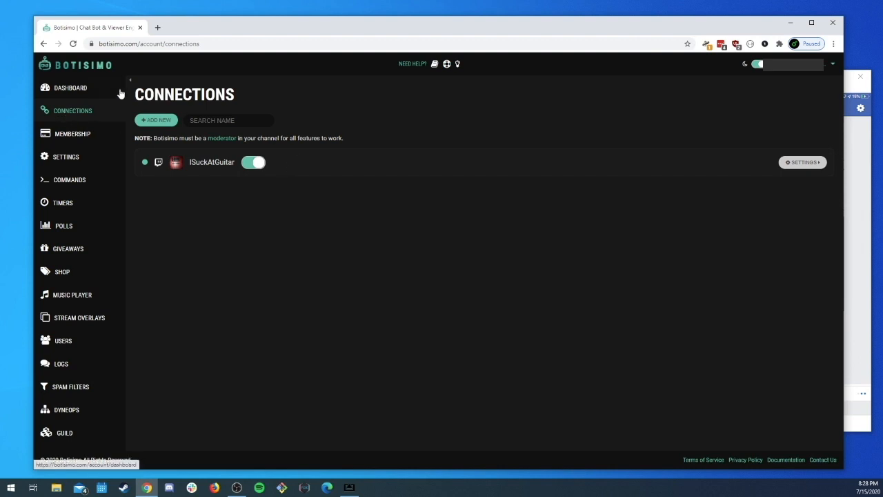
{"action": "mouse_move", "coordinate": [204, 210]}
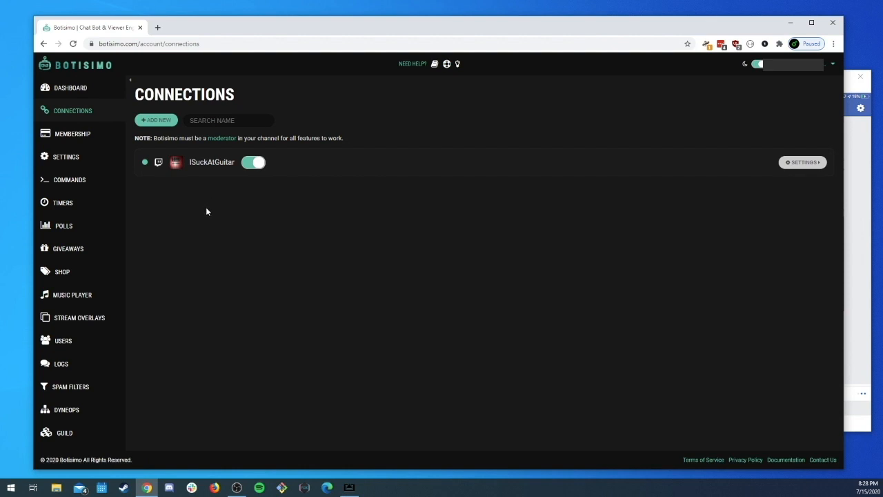
{"action": "mouse_move", "coordinate": [461, 199]}
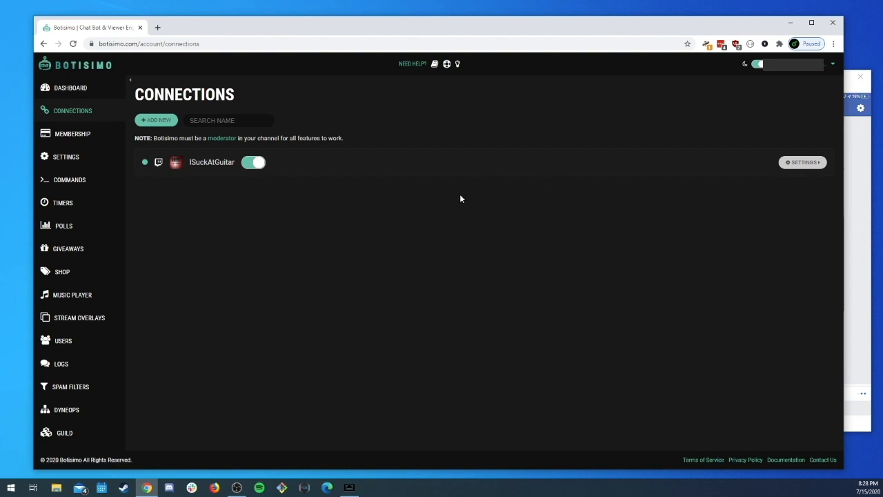
{"action": "mouse_move", "coordinate": [133, 147]}
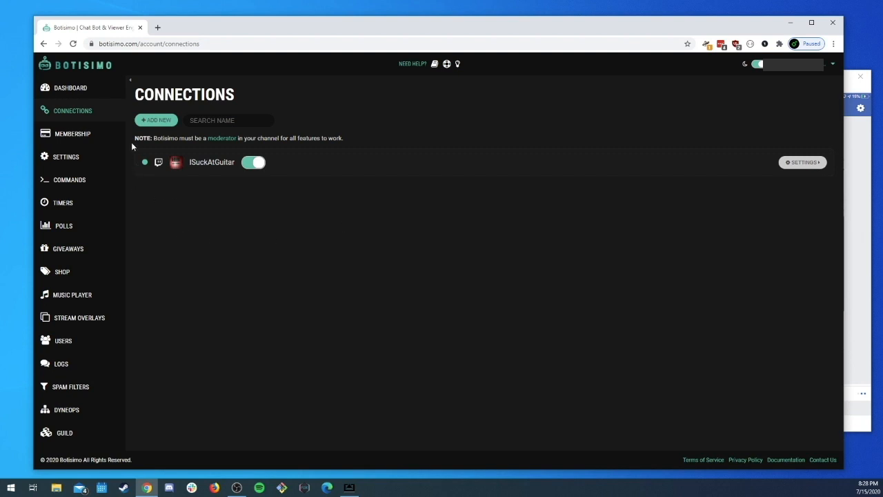
{"action": "mouse_move", "coordinate": [135, 136]}
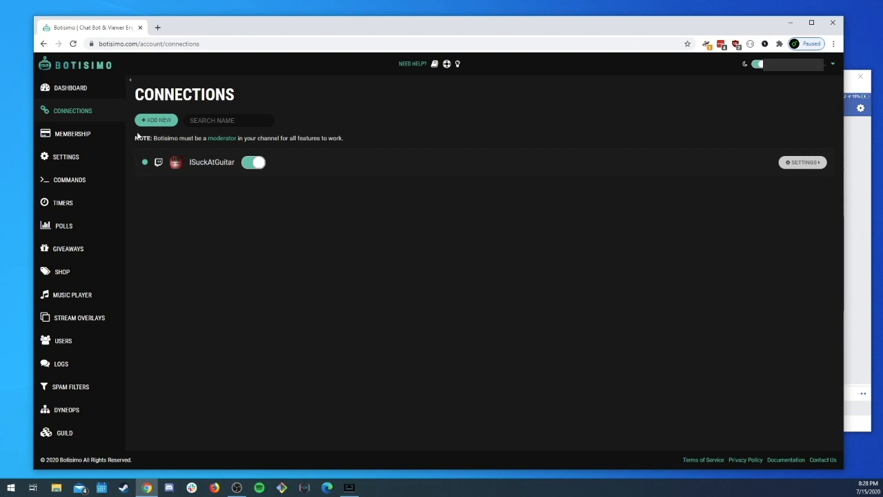
{"action": "mouse_move", "coordinate": [133, 149]}
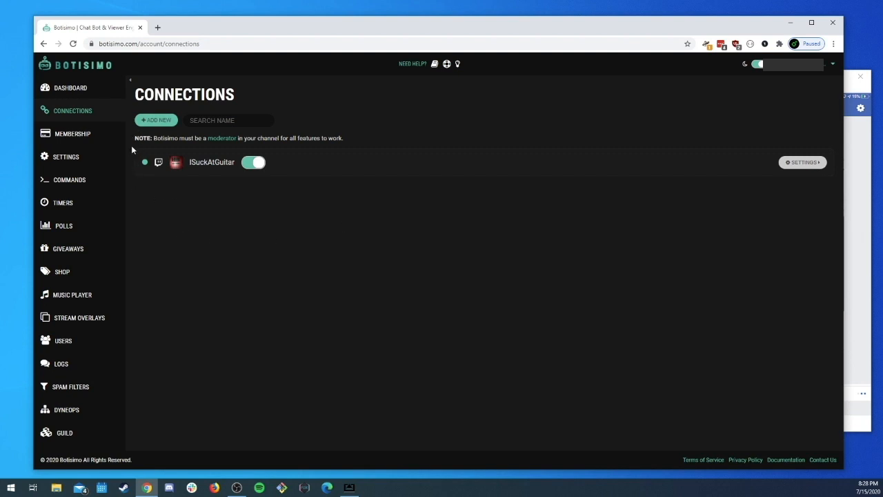
{"action": "mouse_move", "coordinate": [156, 119]}
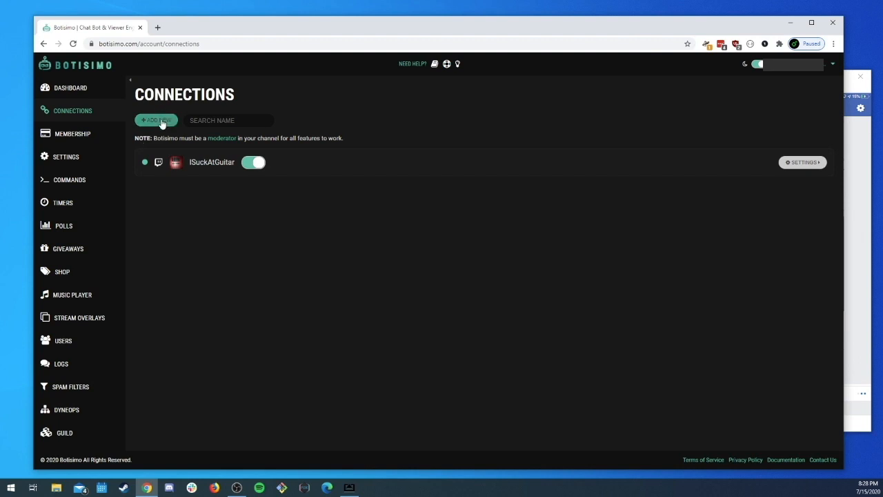
- Add a new connection and choose Facebook Live, reaching Facebook's page authorization
{"action": "left_click", "coordinate": [156, 120]}
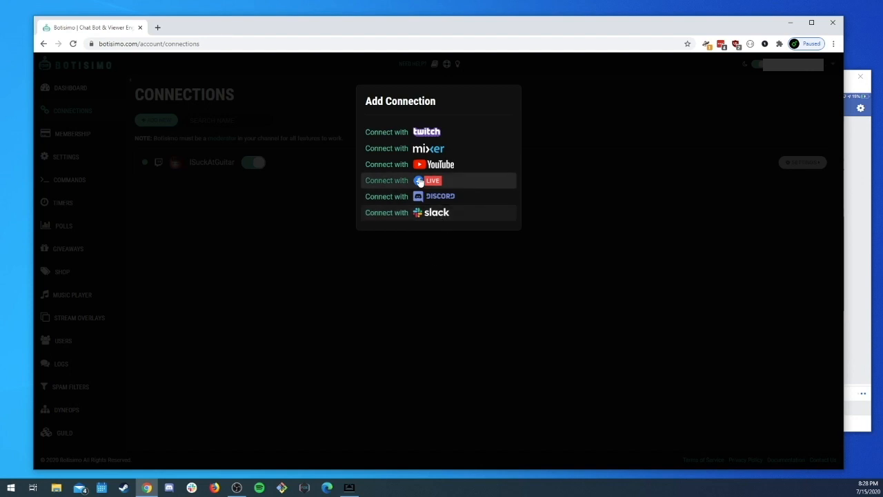
{"action": "mouse_move", "coordinate": [431, 181]}
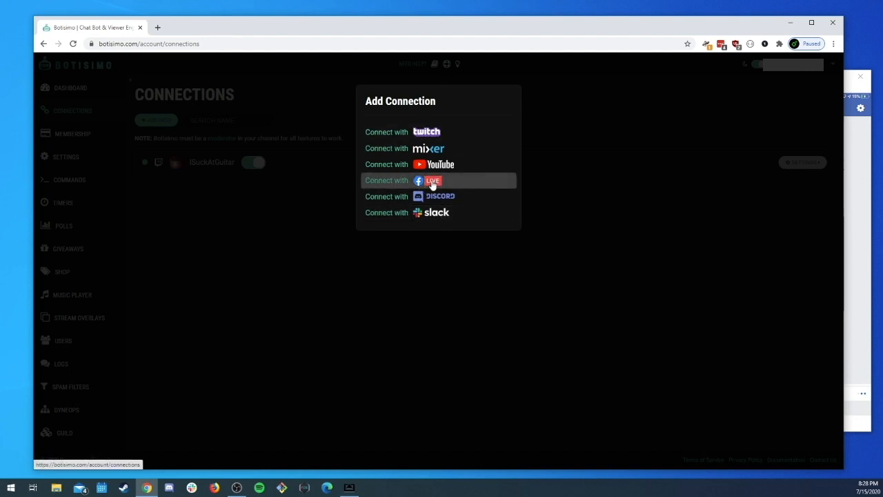
{"action": "mouse_move", "coordinate": [458, 187]}
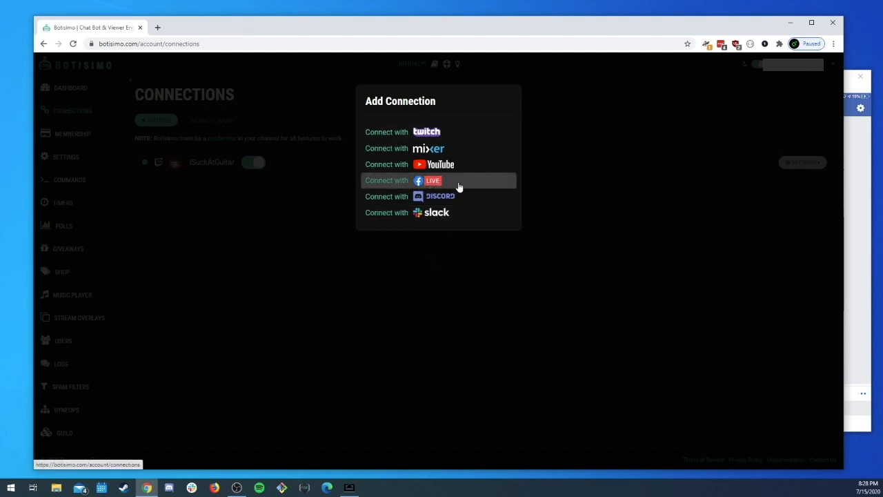
{"action": "left_click", "coordinate": [433, 180]}
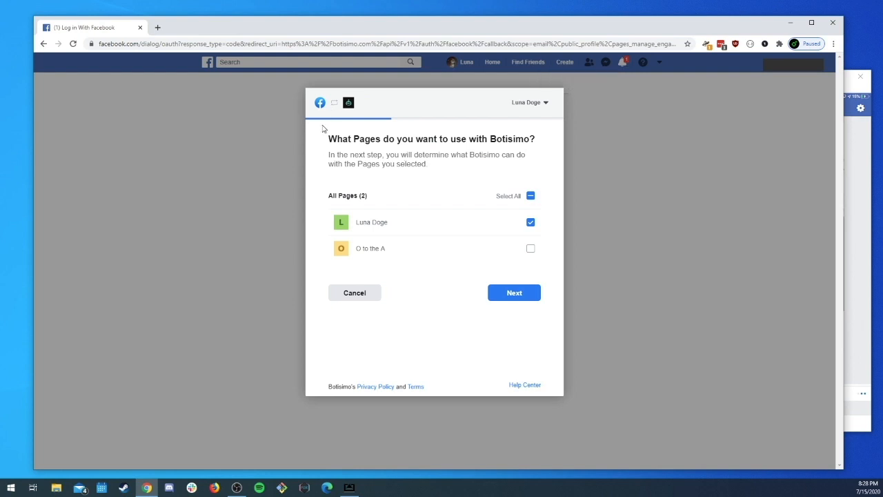
{"action": "mouse_move", "coordinate": [376, 152]}
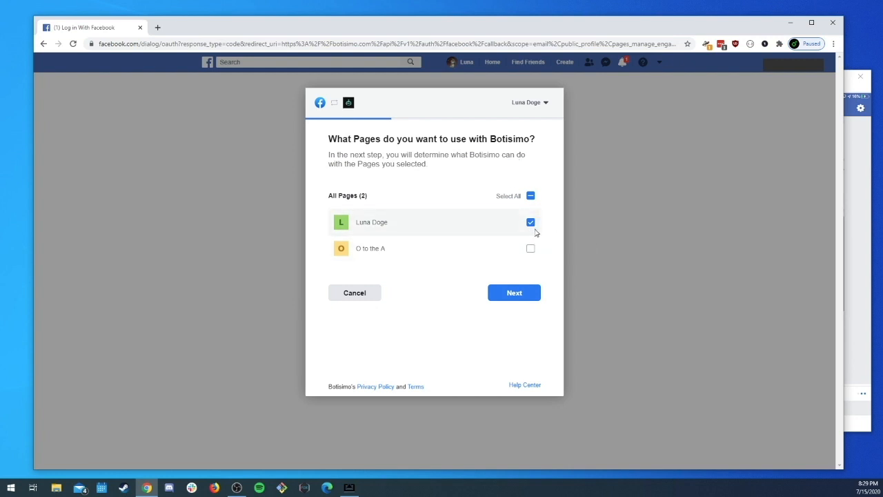
{"action": "mouse_move", "coordinate": [436, 311]}
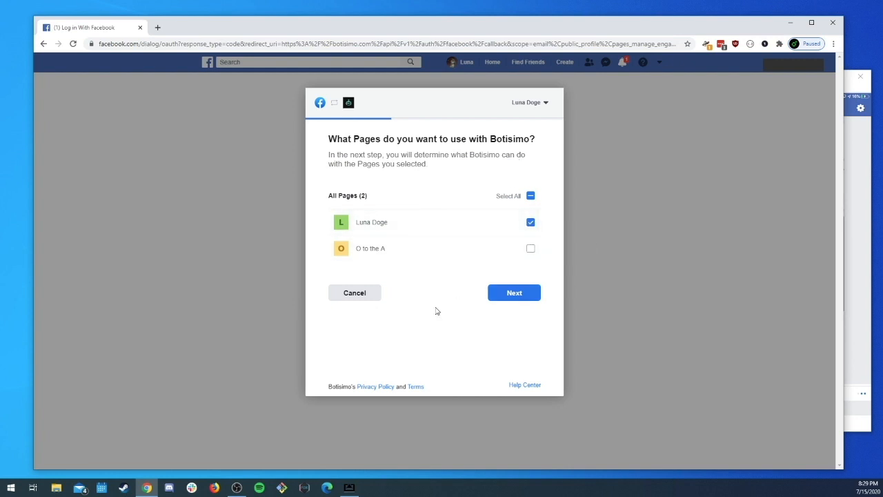
- Continue Facebook authorization with only the first page selected
{"action": "left_click", "coordinate": [513, 292]}
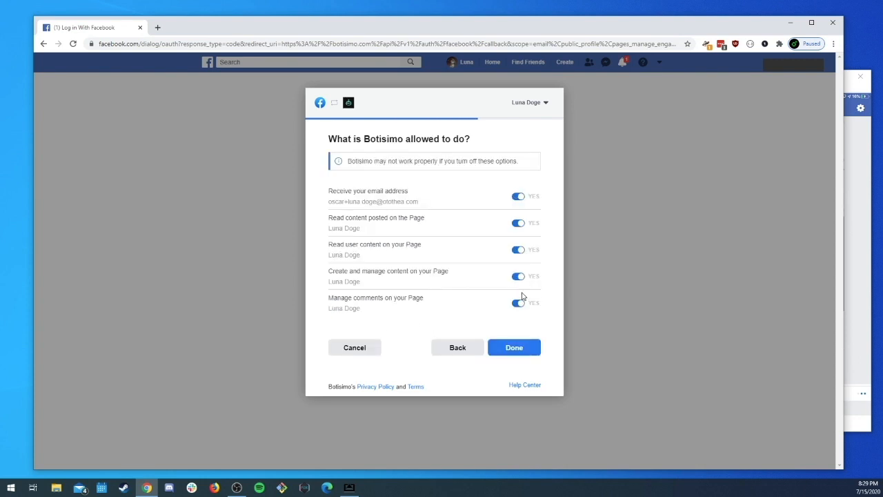
{"action": "mouse_move", "coordinate": [536, 226]}
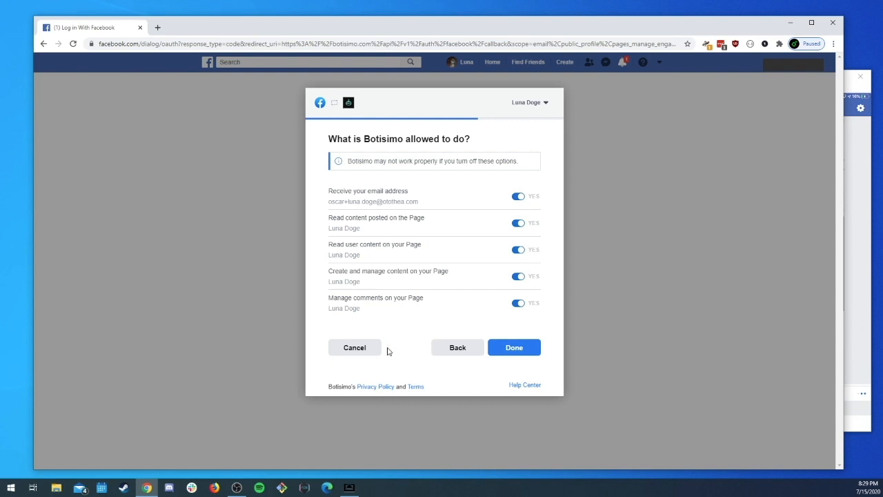
{"action": "mouse_move", "coordinate": [405, 345]}
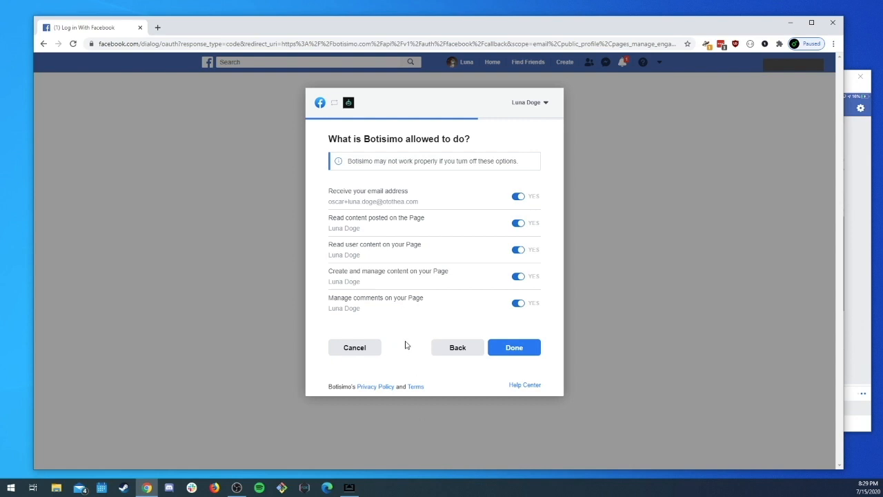
{"action": "mouse_move", "coordinate": [498, 341]}
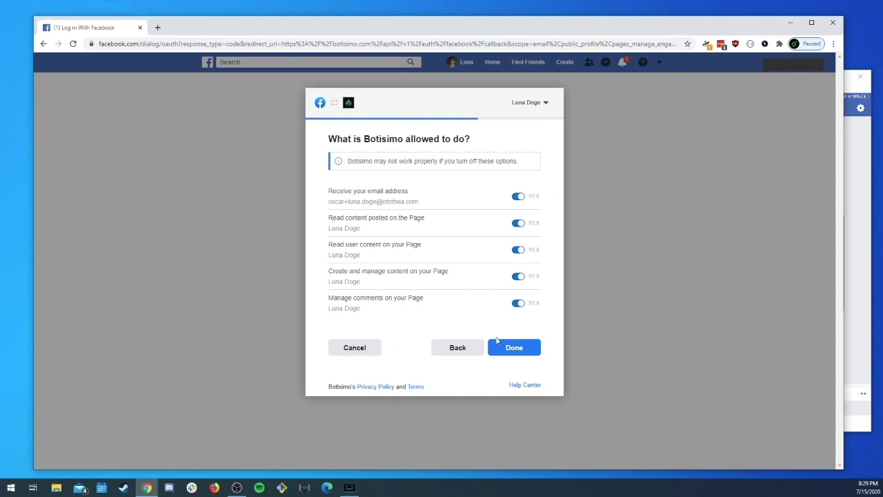
{"action": "mouse_move", "coordinate": [524, 331]}
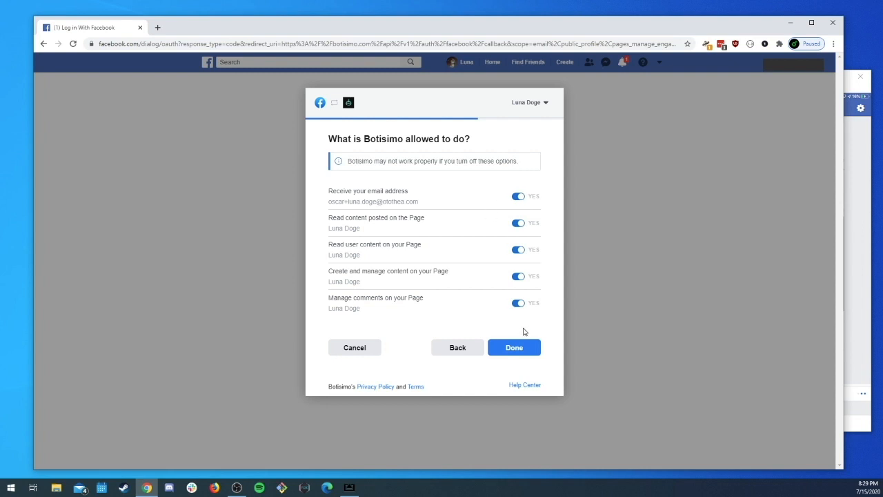
- Grant all requested page permissions, finish, and acknowledge Botisimo is linked
{"action": "left_click", "coordinate": [513, 348]}
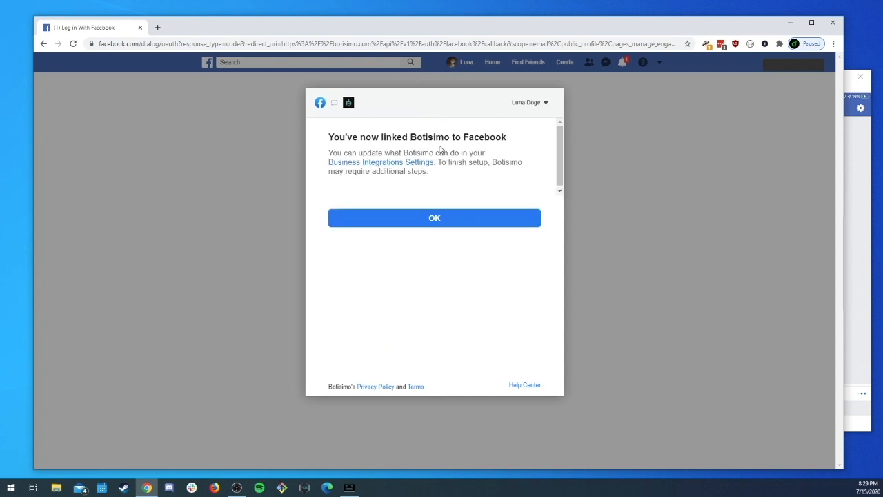
{"action": "left_click", "coordinate": [435, 218]}
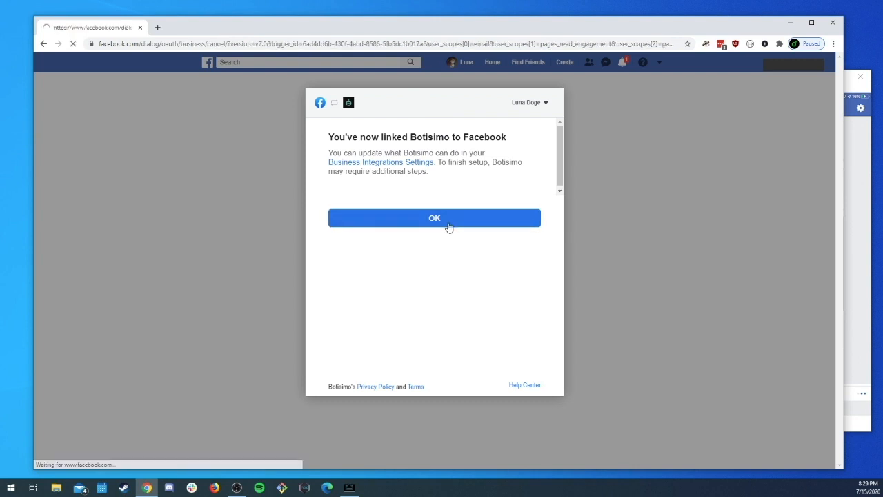
- Return to Botisimo's Connections page showing the new Luna Doge Facebook row
{"action": "left_click", "coordinate": [435, 218]}
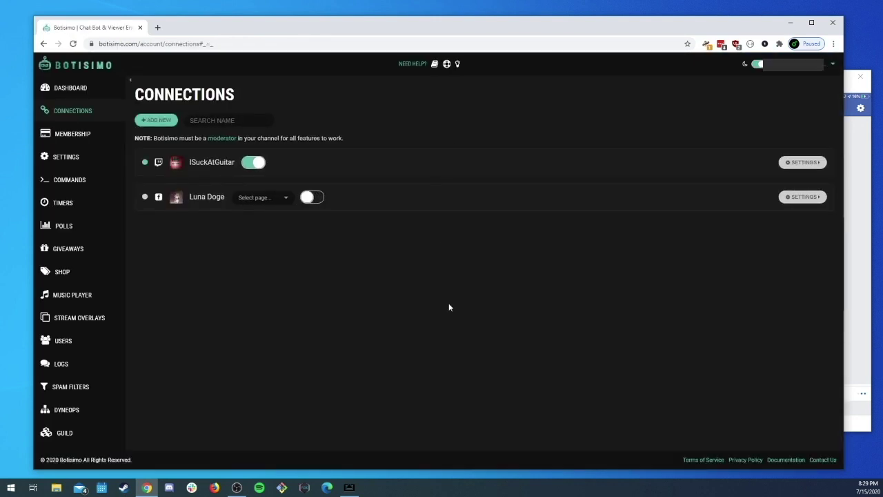
{"action": "mouse_move", "coordinate": [458, 279]}
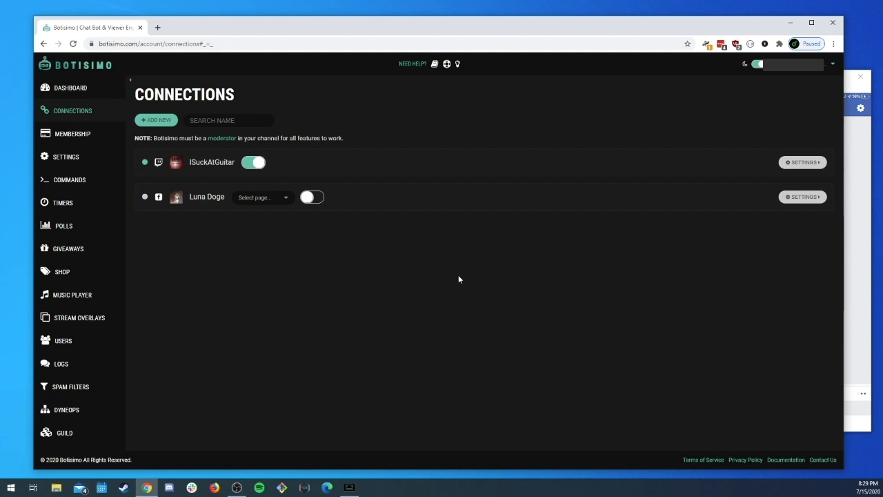
{"action": "mouse_move", "coordinate": [182, 210]}
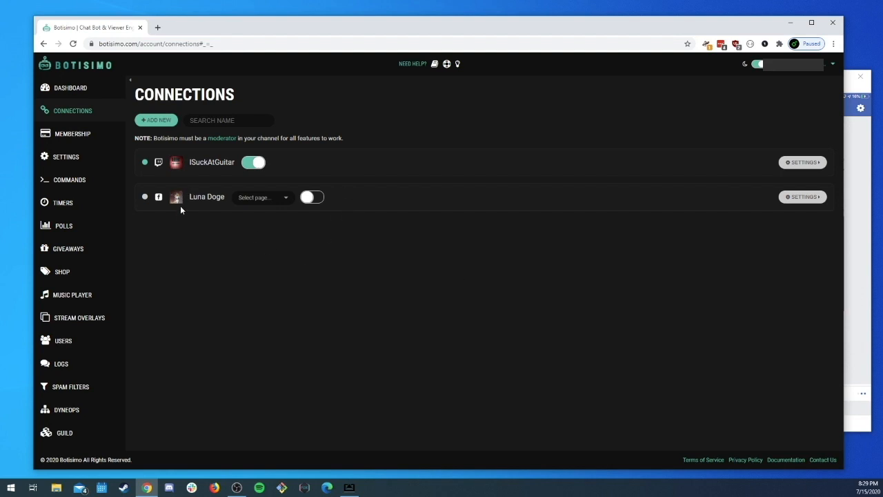
{"action": "mouse_move", "coordinate": [273, 228]}
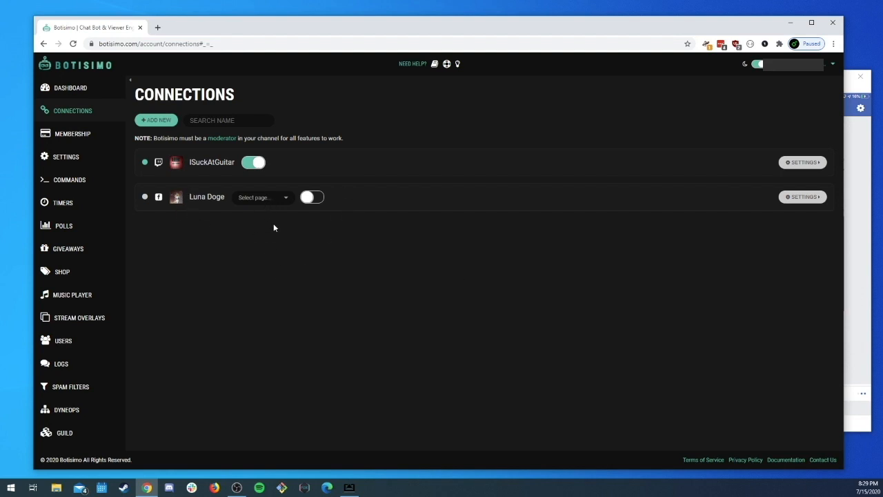
{"action": "mouse_move", "coordinate": [273, 268]}
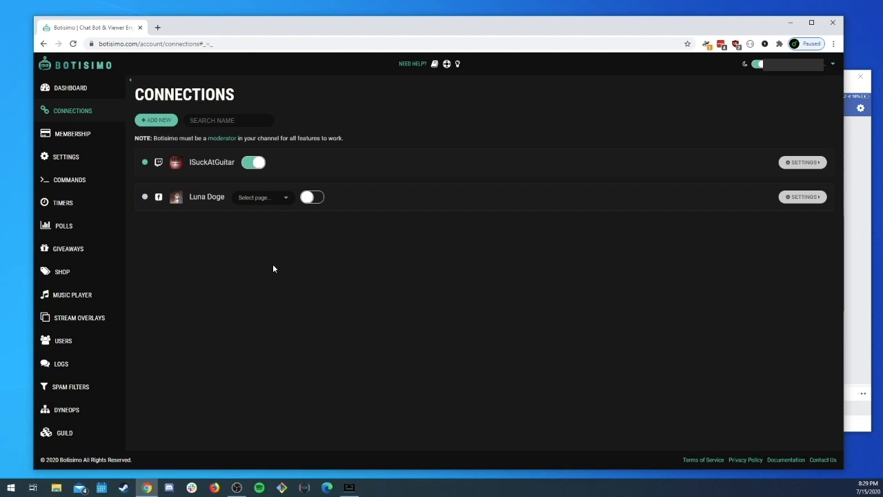
{"action": "mouse_move", "coordinate": [198, 210]}
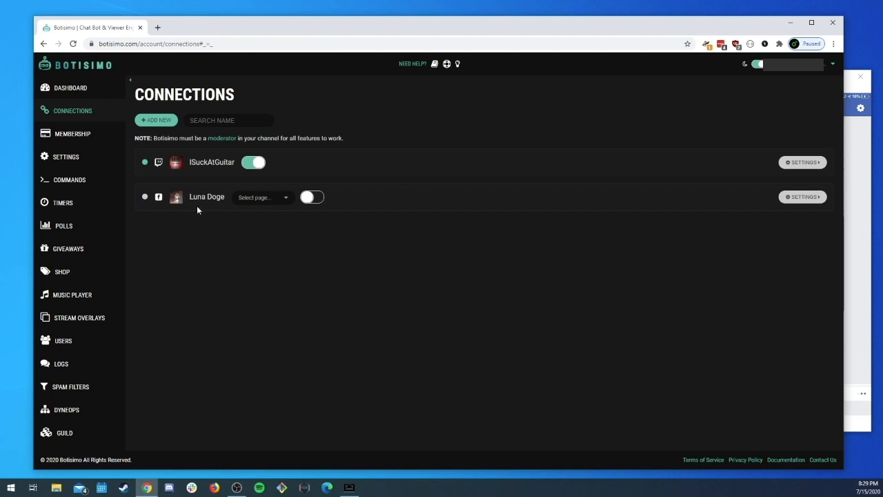
- Assign the Luna Doge page to the Facebook connection and switch it on
{"action": "left_click", "coordinate": [262, 197]}
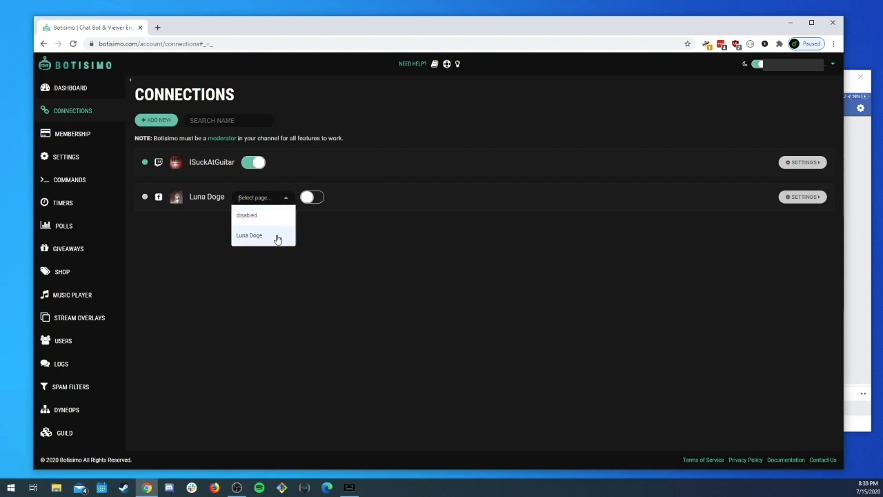
{"action": "left_click", "coordinate": [249, 234]}
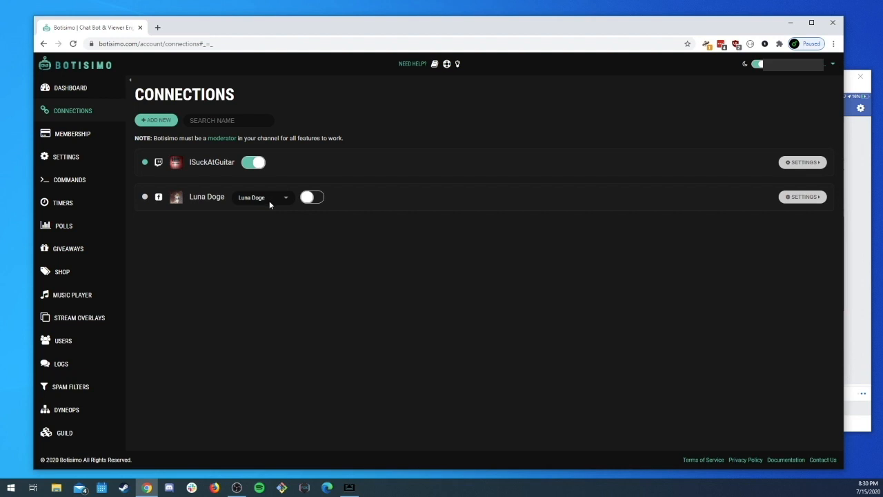
{"action": "left_click", "coordinate": [312, 196]}
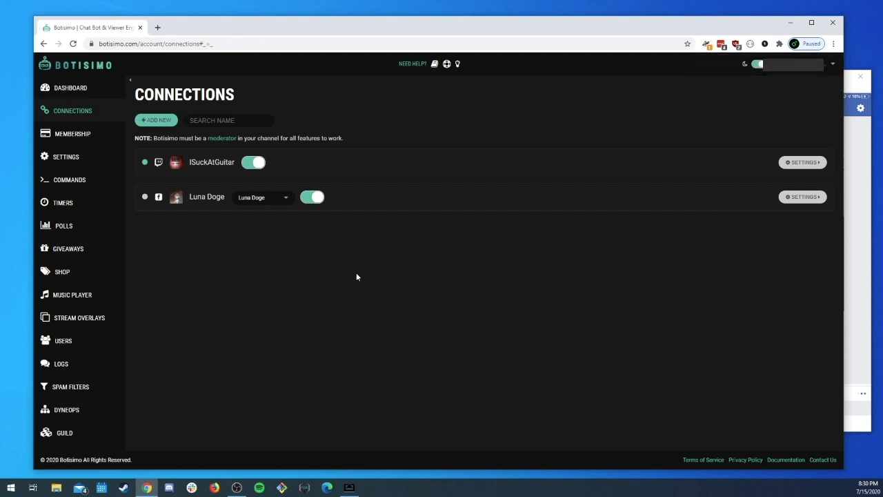
{"action": "mouse_move", "coordinate": [168, 192]}
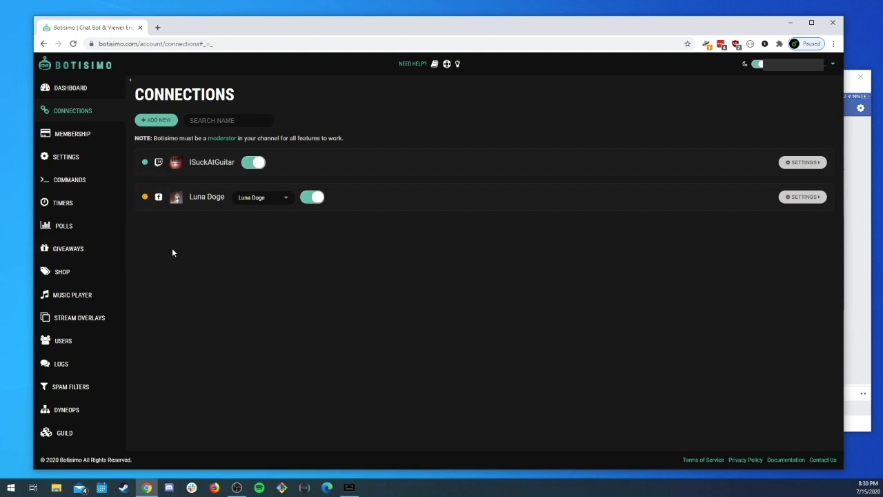
{"action": "mouse_move", "coordinate": [410, 270]}
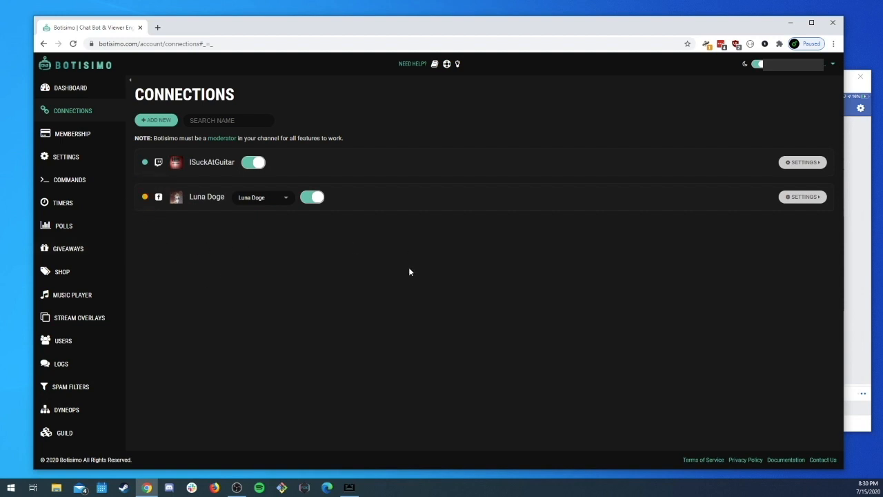
{"action": "mouse_move", "coordinate": [412, 285]}
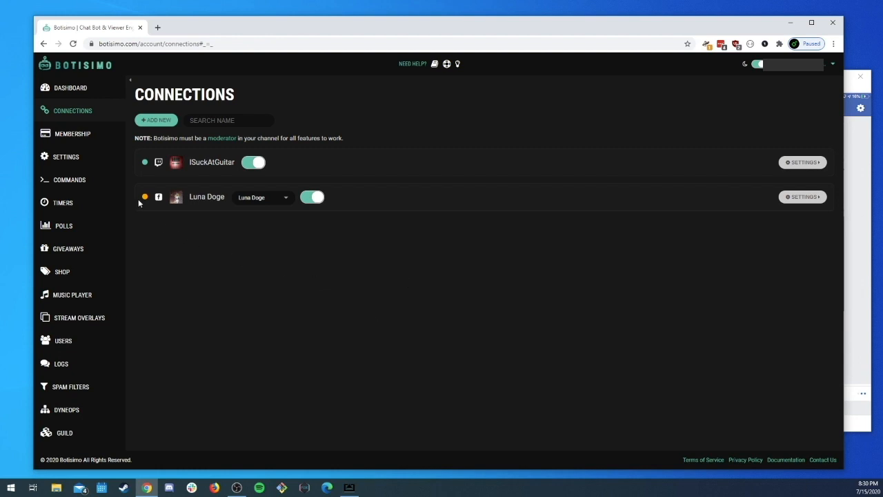
{"action": "mouse_move", "coordinate": [145, 199]}
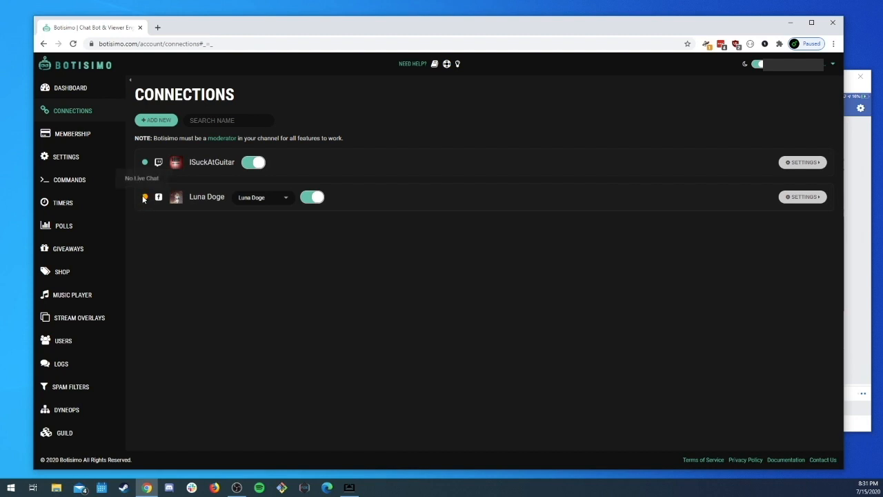
{"action": "mouse_move", "coordinate": [148, 243]}
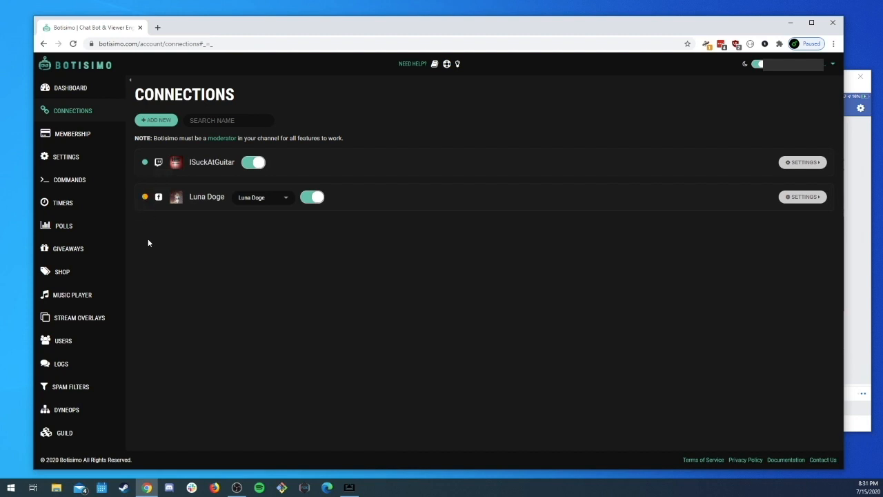
{"action": "mouse_move", "coordinate": [146, 174]}
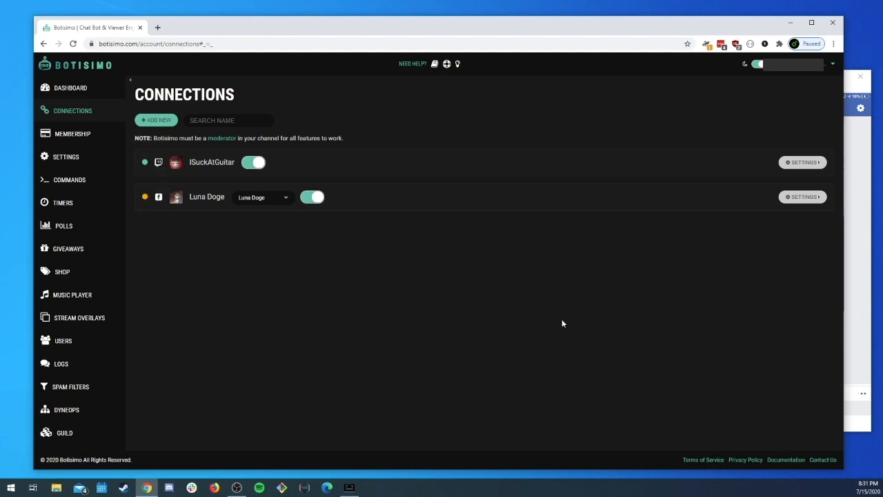
{"action": "mouse_move", "coordinate": [852, 319]}
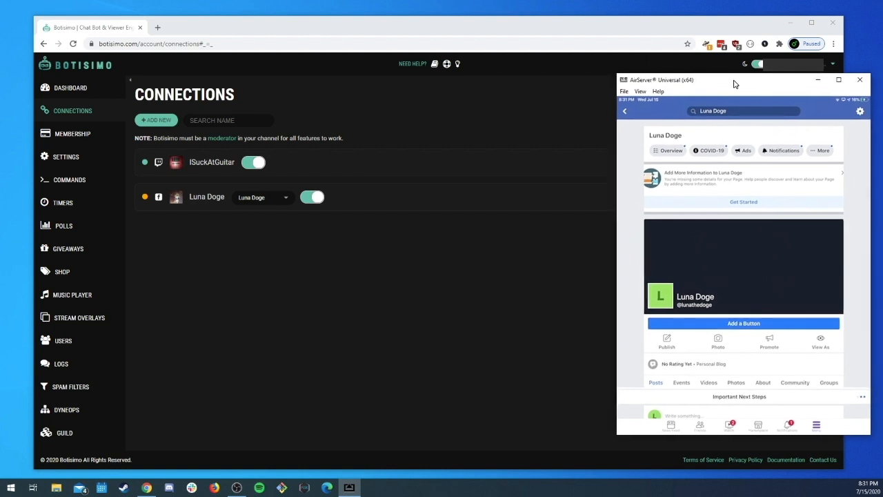
- Start the Luna Doge Facebook Live broadcast from the mirrored phone
{"action": "left_click_drag", "start_coordinate": [734, 79], "coordinate": [734, 85]}
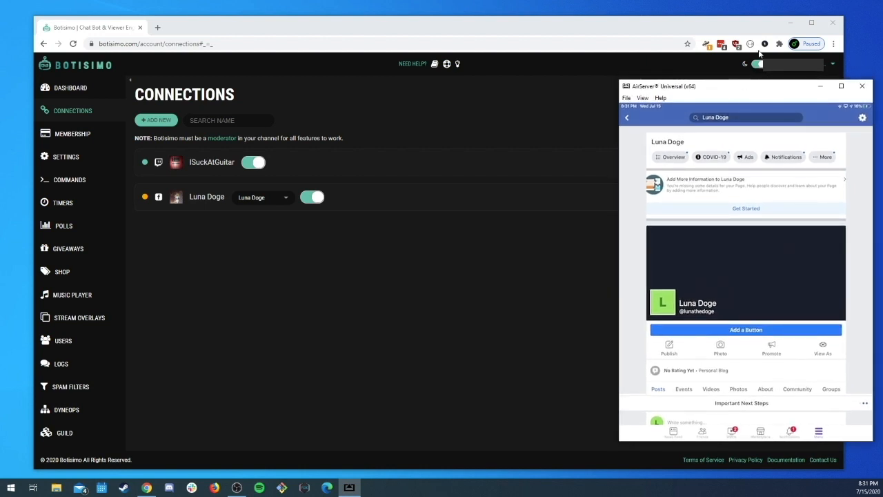
{"action": "mouse_move", "coordinate": [731, 5]}
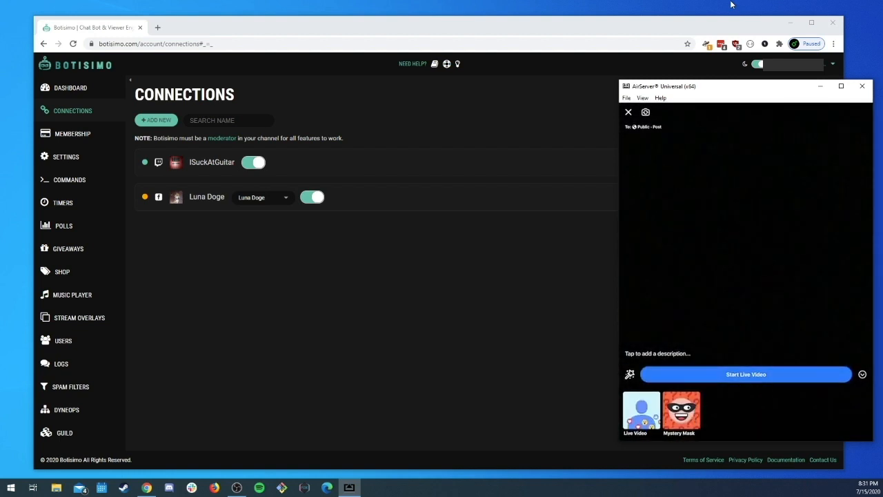
{"action": "left_click", "coordinate": [745, 374]}
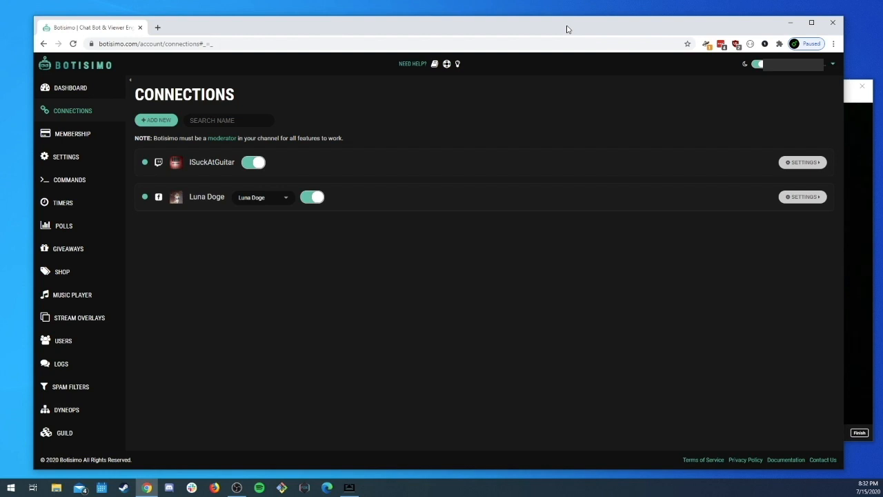
{"action": "mouse_move", "coordinate": [290, 320]}
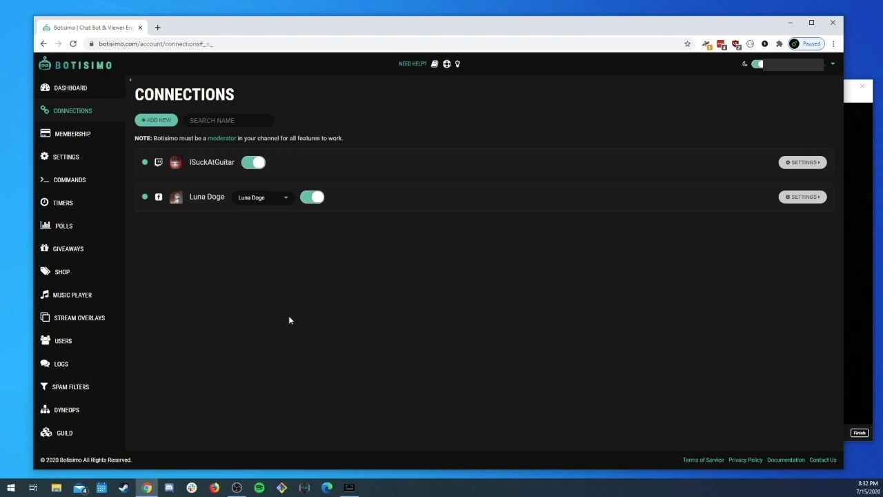
{"action": "mouse_move", "coordinate": [374, 99]}
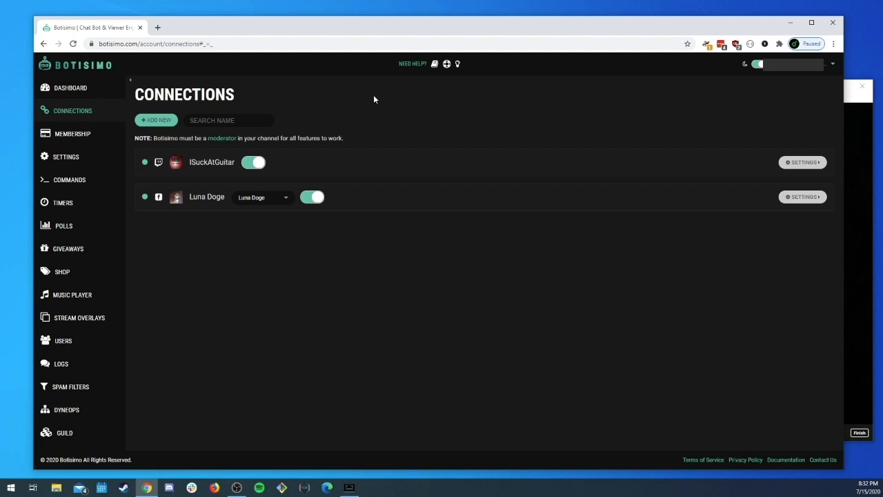
{"action": "mouse_move", "coordinate": [159, 197]}
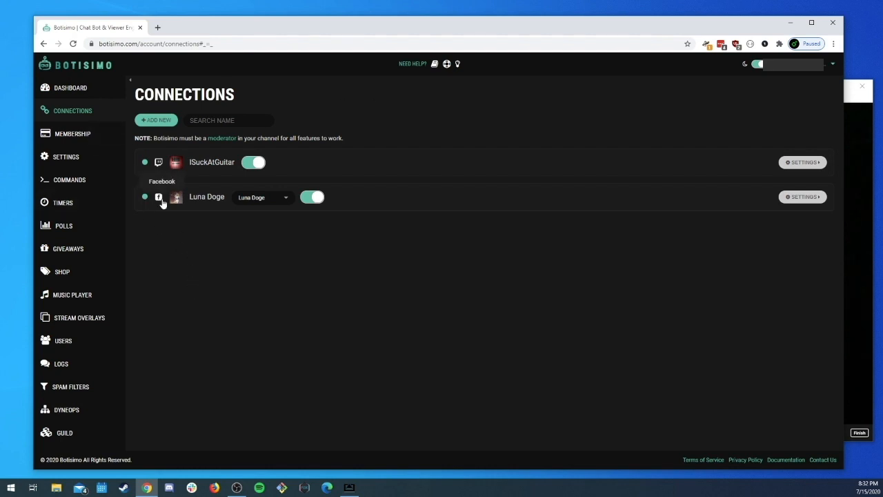
- Post a '!ping' comment on the Luna Doge live video, drawing Botisimo's 'pong' reply
{"action": "left_click", "coordinate": [157, 196]}
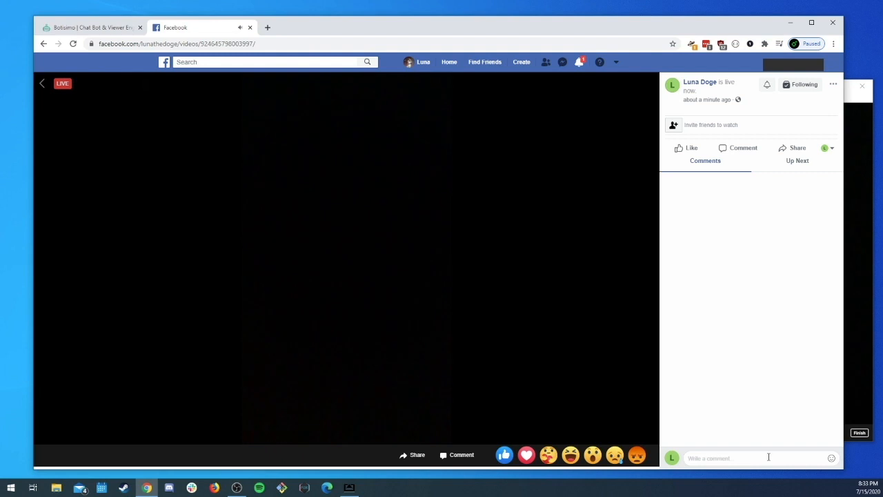
{"action": "type", "text": "lping"}
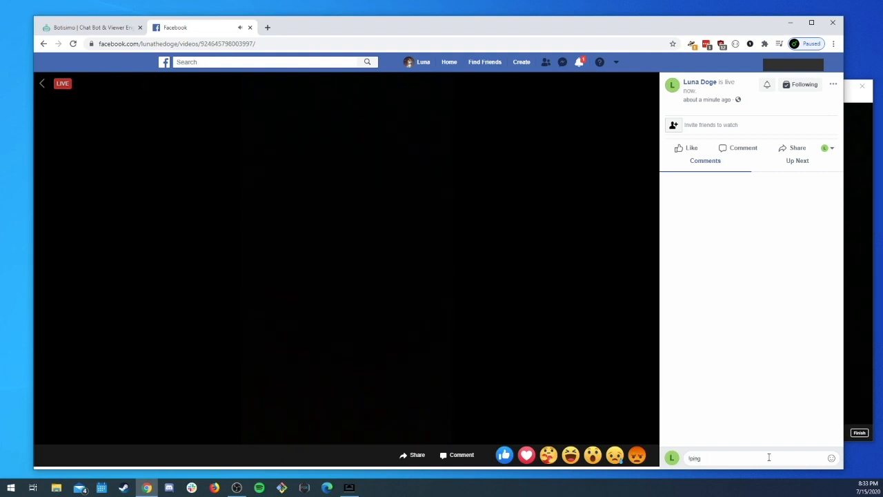
{"action": "key", "text": "Return"}
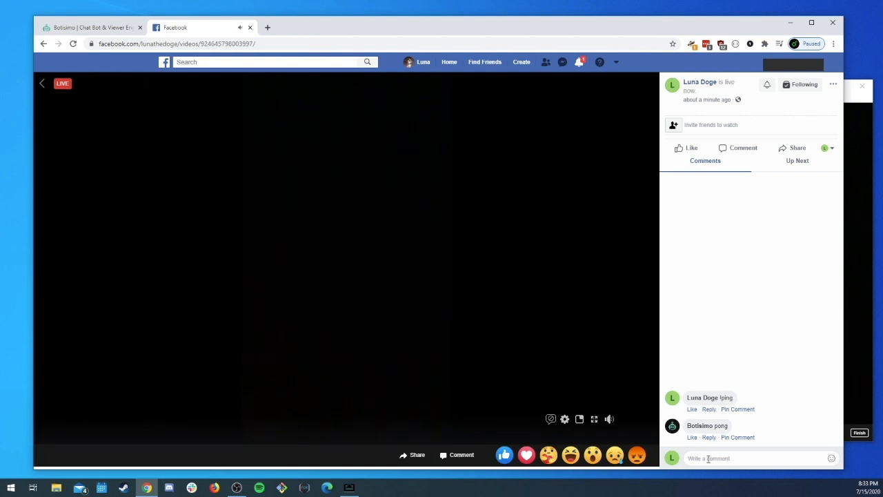
{"action": "mouse_move", "coordinate": [775, 388]}
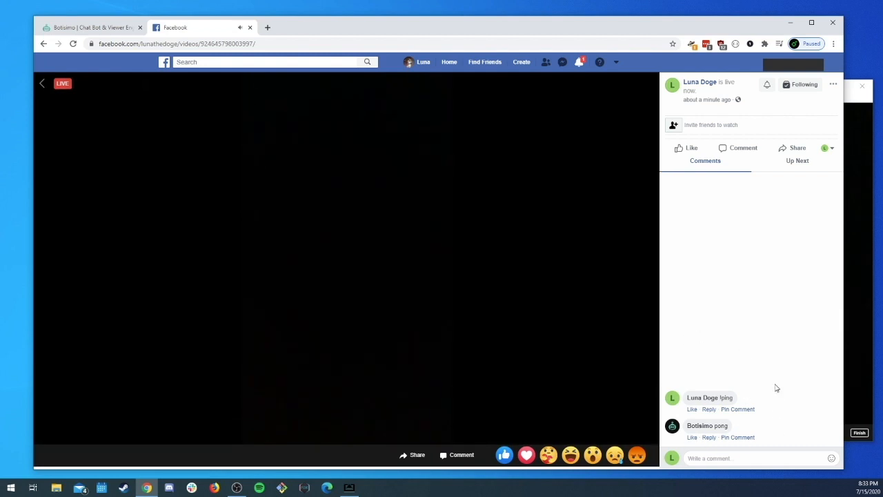
{"action": "left_click", "coordinate": [94, 27]}
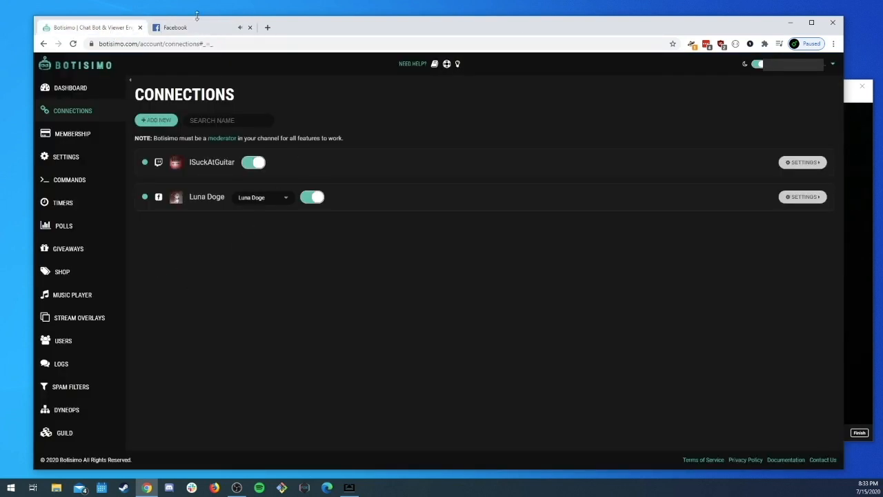
- Glance at the live comments, then show Botisimo's Connections with both connections enabled
{"action": "left_click", "coordinate": [174, 27]}
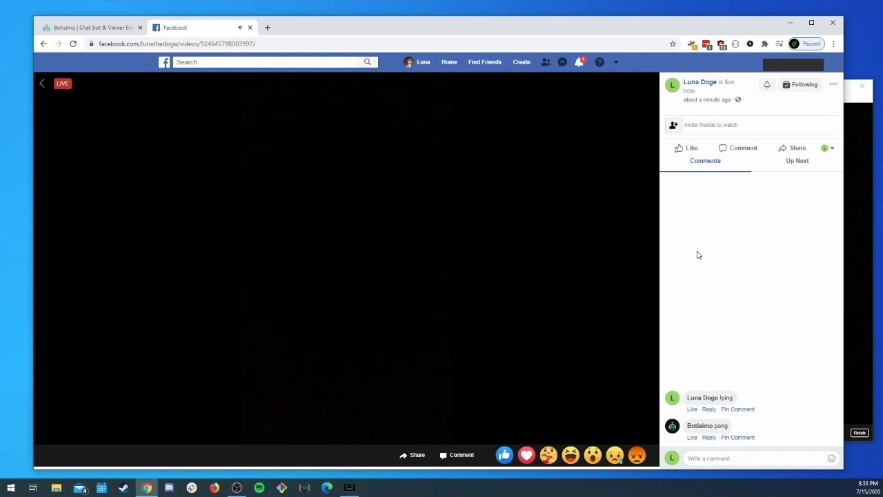
{"action": "left_click", "coordinate": [89, 28]}
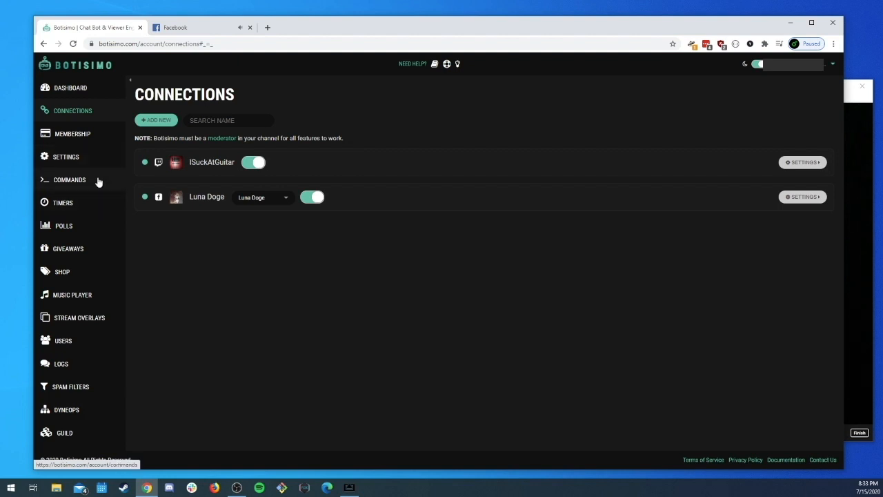
{"action": "mouse_move", "coordinate": [192, 221]}
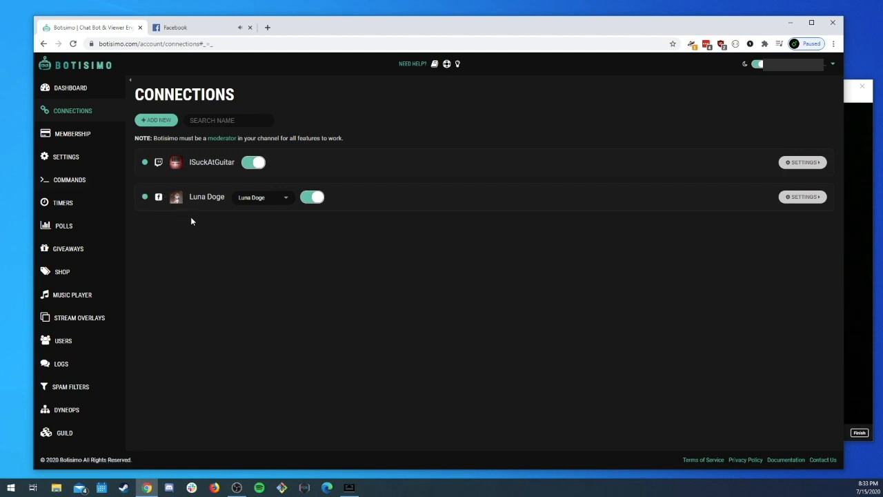
{"action": "mouse_move", "coordinate": [69, 196]}
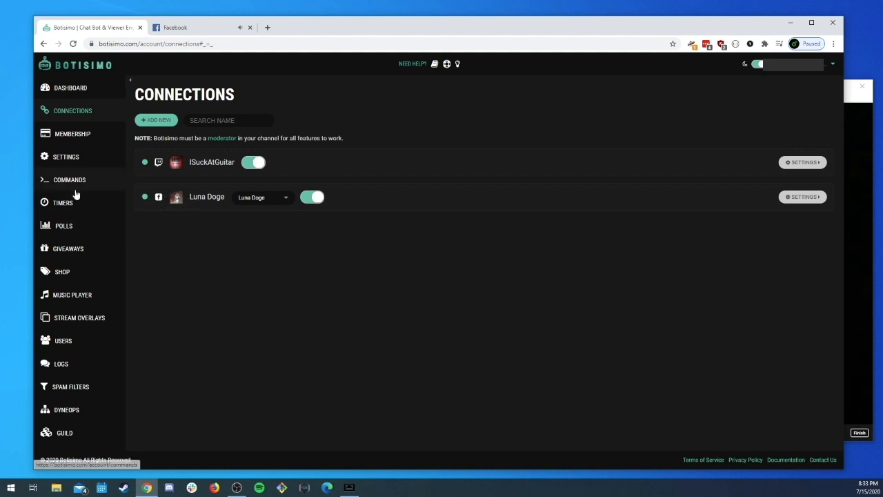
{"action": "mouse_move", "coordinate": [69, 180]}
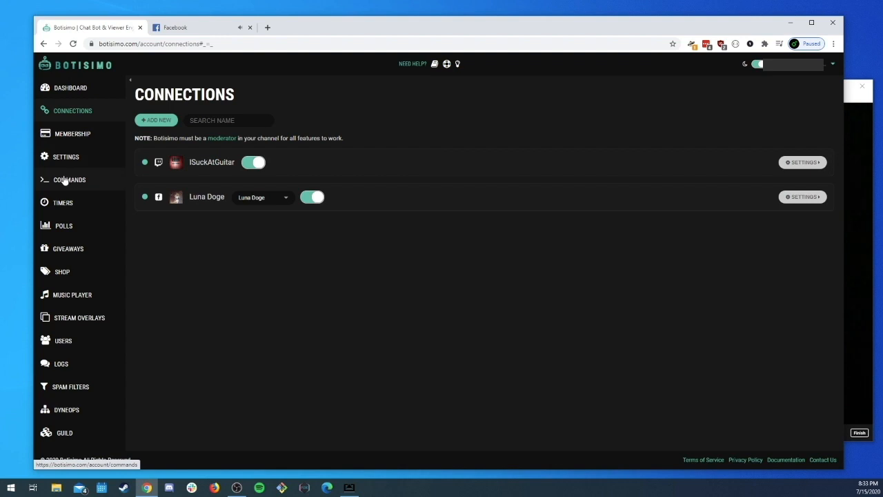
{"action": "mouse_move", "coordinate": [71, 132]}
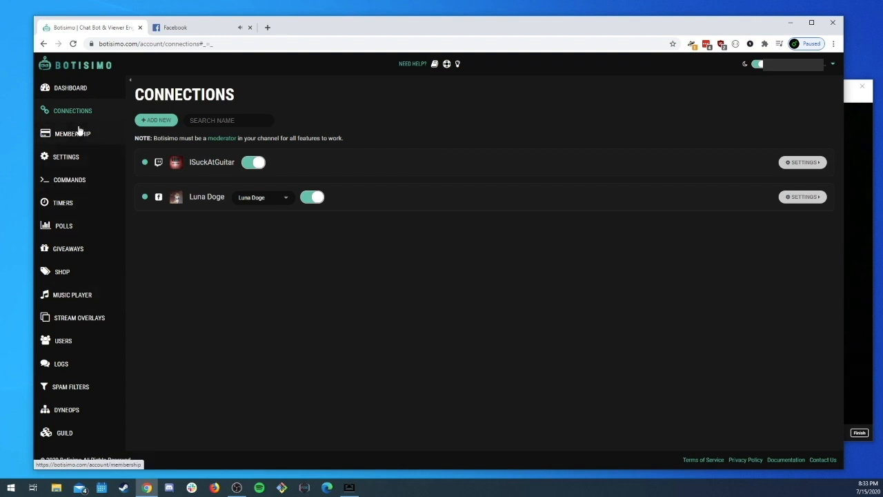
{"action": "mouse_move", "coordinate": [70, 89]}
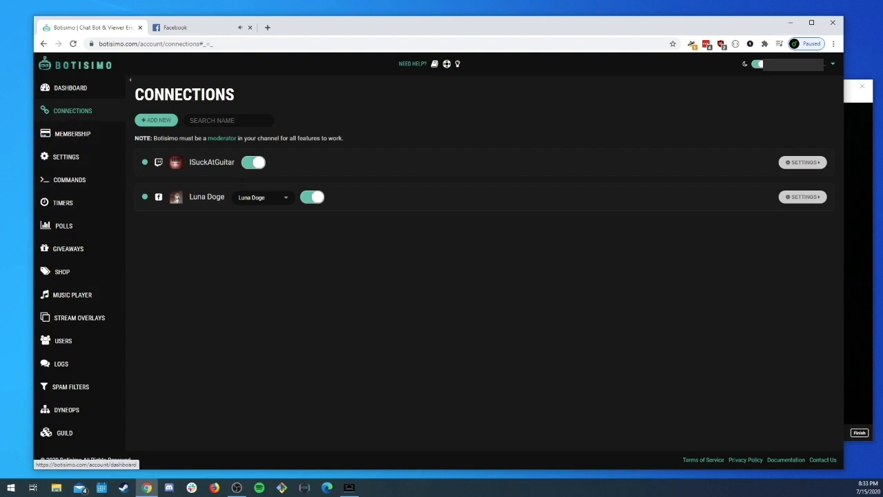
{"action": "mouse_move", "coordinate": [329, 249]}
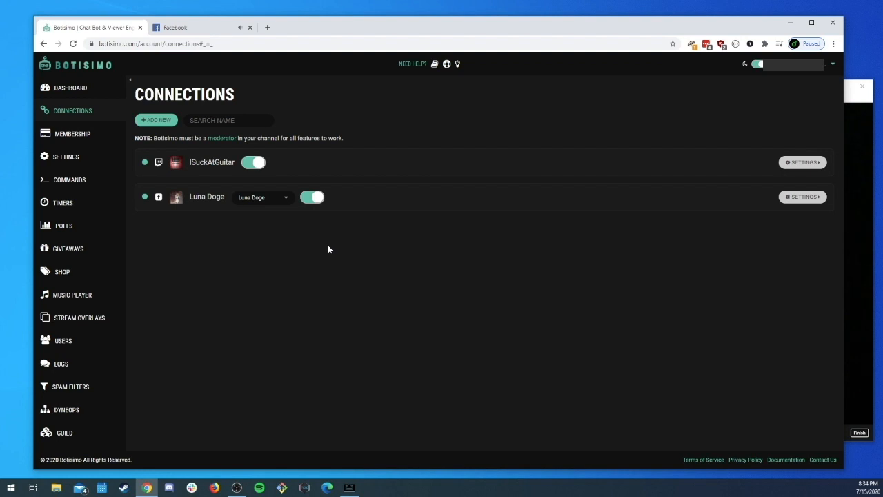
- Go to Botisimo's Settings page with the custom bot linking options
{"action": "left_click", "coordinate": [66, 158]}
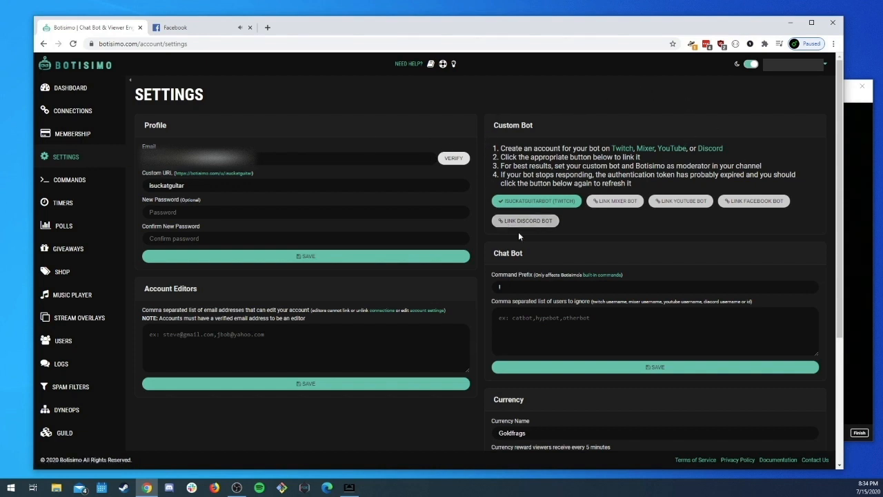
{"action": "mouse_move", "coordinate": [781, 232]}
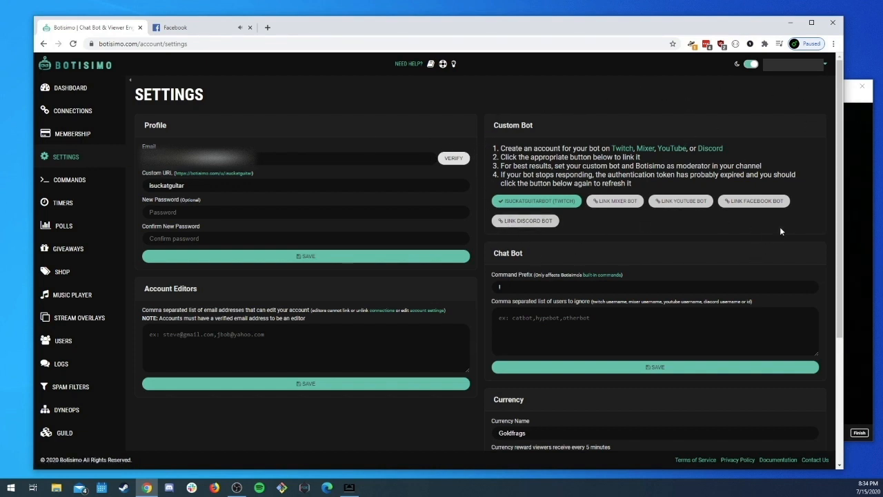
{"action": "mouse_move", "coordinate": [647, 99]}
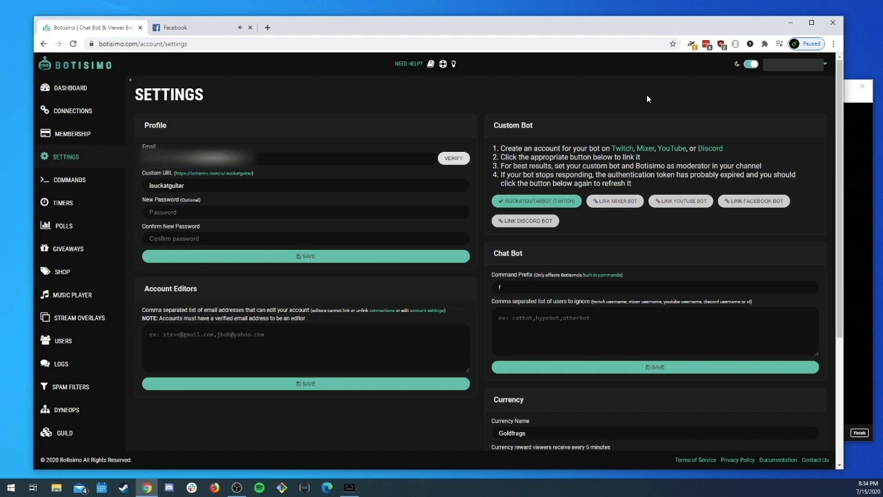
{"action": "mouse_move", "coordinate": [621, 135]}
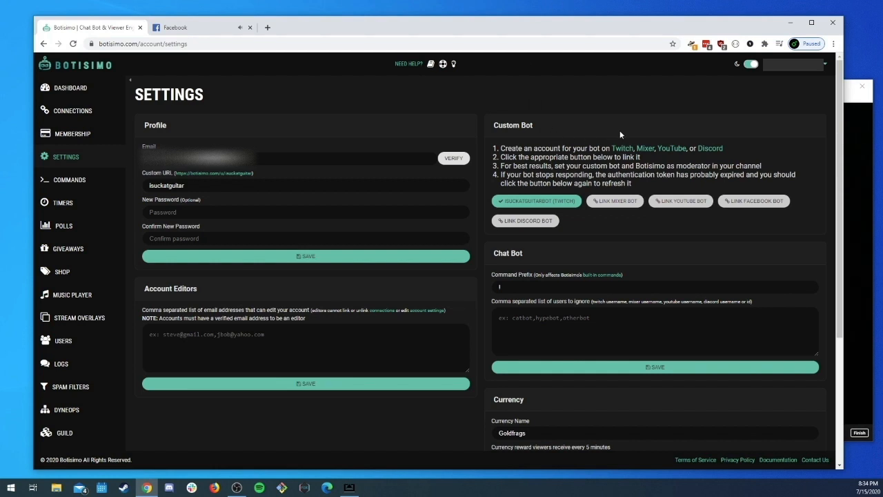
{"action": "mouse_move", "coordinate": [624, 116]}
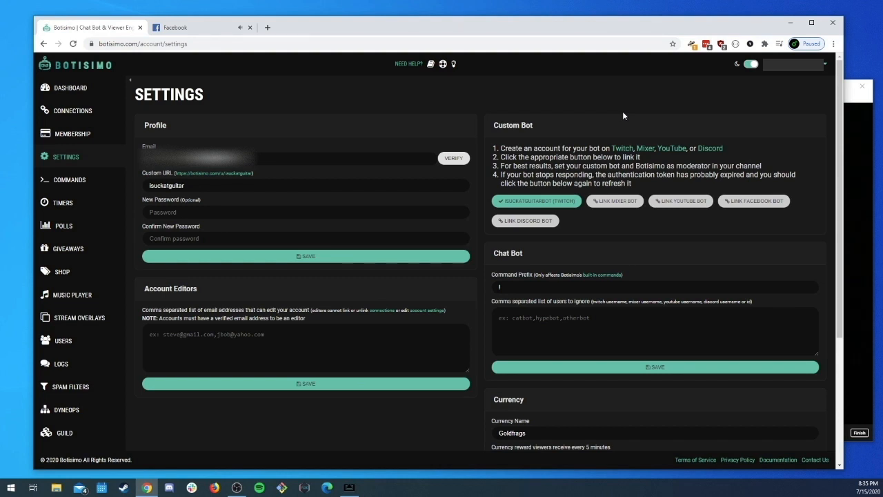
{"action": "mouse_move", "coordinate": [743, 160]}
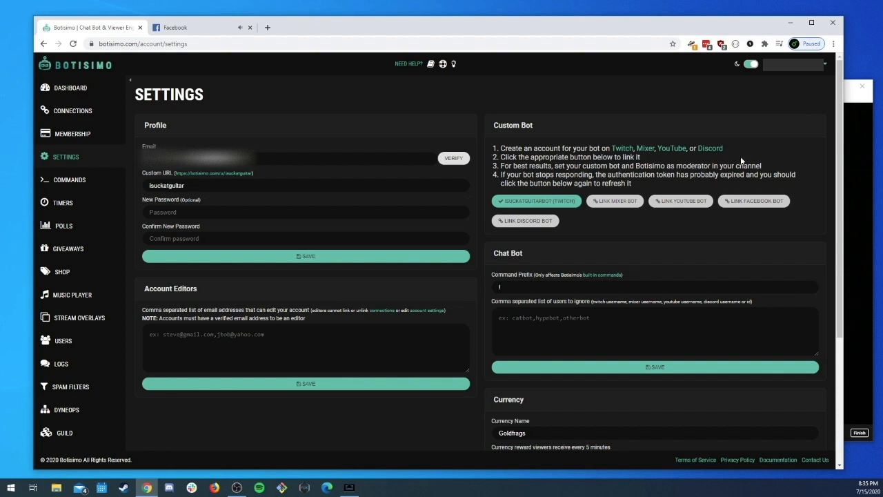
{"action": "mouse_move", "coordinate": [527, 138]}
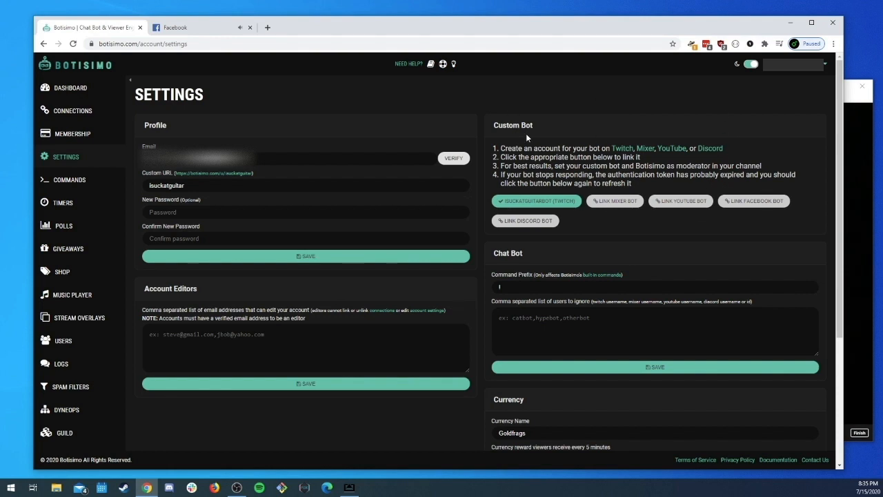
{"action": "mouse_move", "coordinate": [754, 202]}
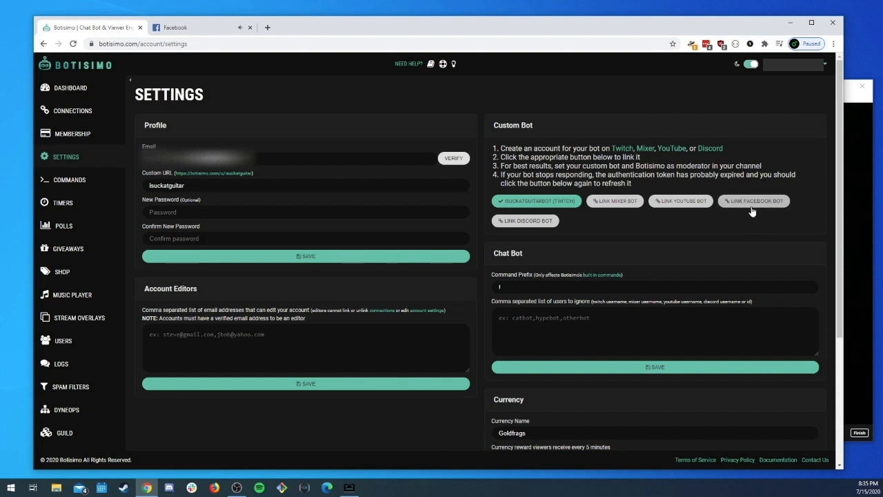
- Link the Facebook page as Botisimo's custom Facebook bot via Enable Page as Custom Bot
{"action": "left_click", "coordinate": [753, 202]}
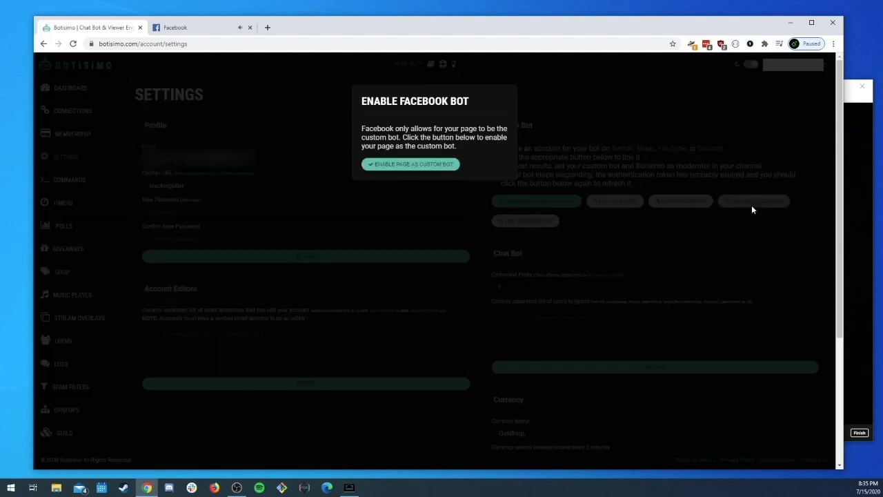
{"action": "mouse_move", "coordinate": [423, 111]}
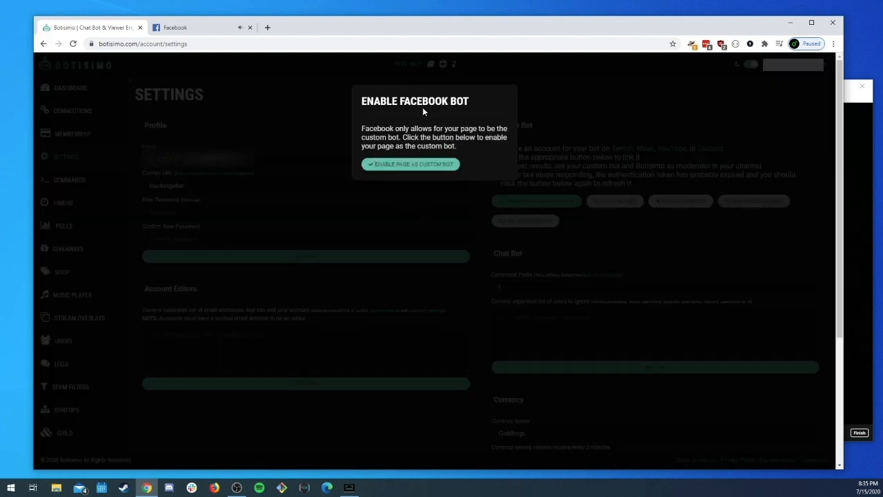
{"action": "mouse_move", "coordinate": [494, 91]}
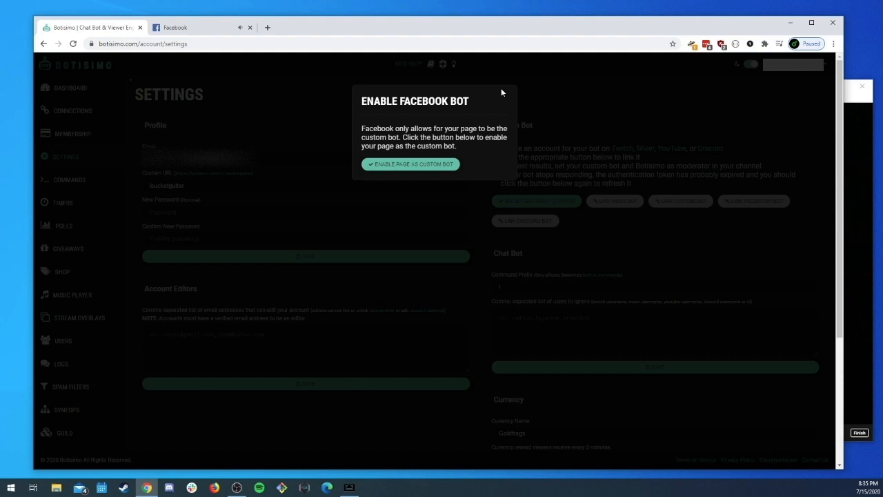
{"action": "mouse_move", "coordinate": [494, 117]}
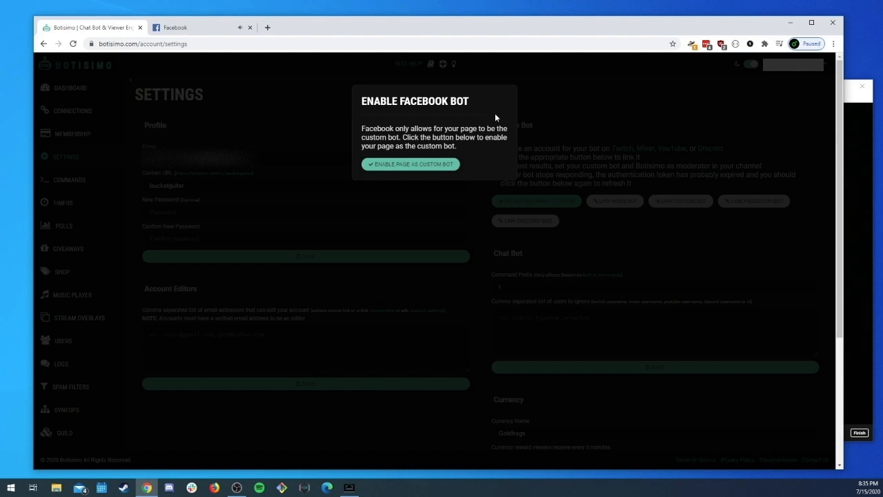
{"action": "left_click", "coordinate": [412, 164]}
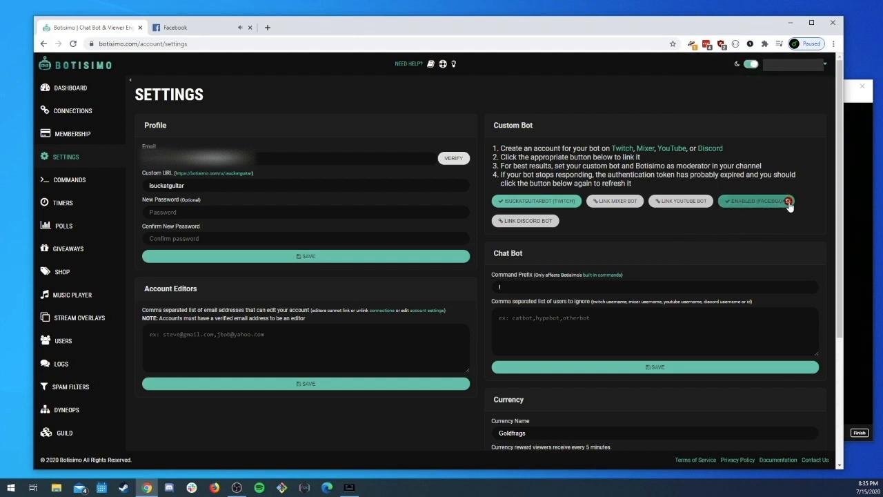
{"action": "mouse_move", "coordinate": [776, 213]}
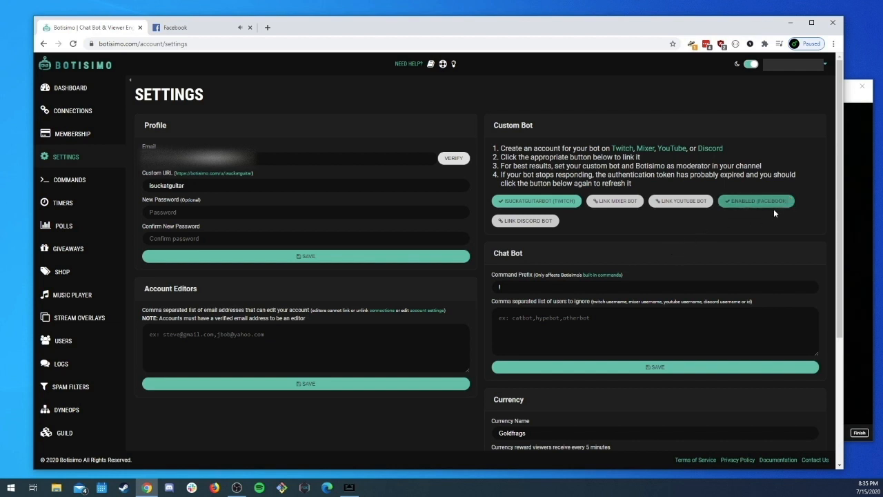
{"action": "mouse_move", "coordinate": [245, 86]}
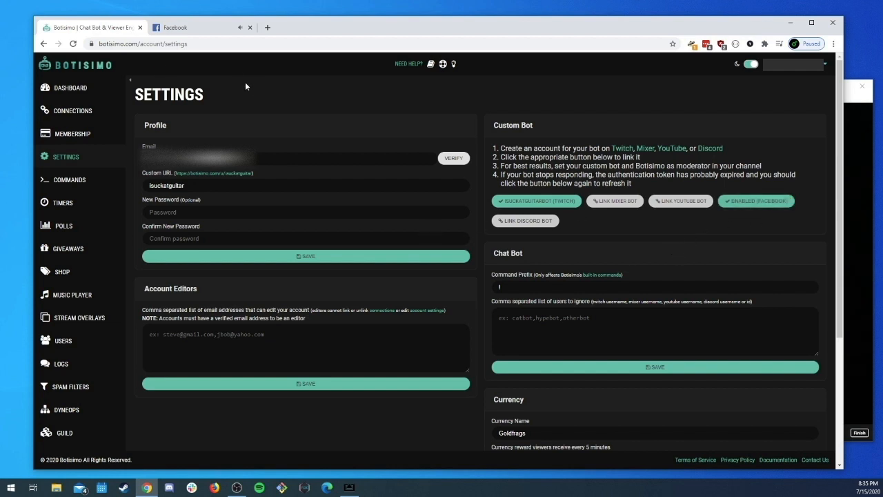
{"action": "mouse_move", "coordinate": [73, 110]}
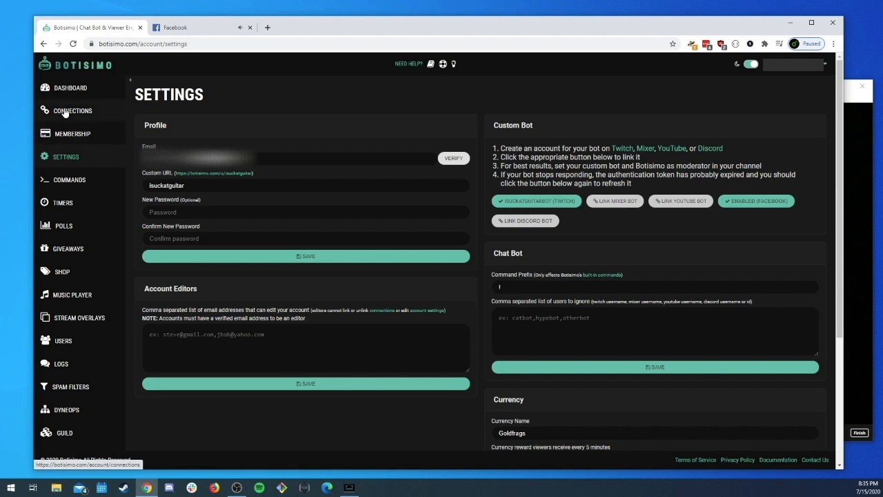
{"action": "left_click", "coordinate": [174, 28]}
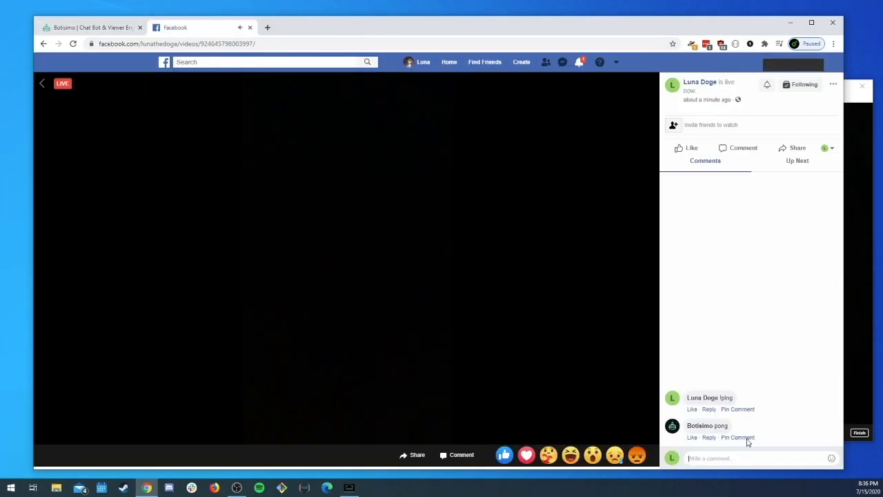
{"action": "mouse_move", "coordinate": [724, 255]}
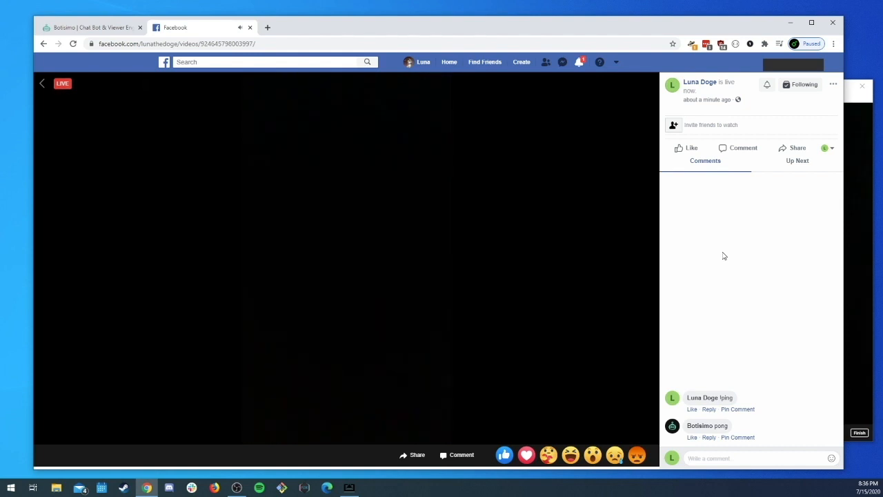
{"action": "mouse_move", "coordinate": [833, 148]}
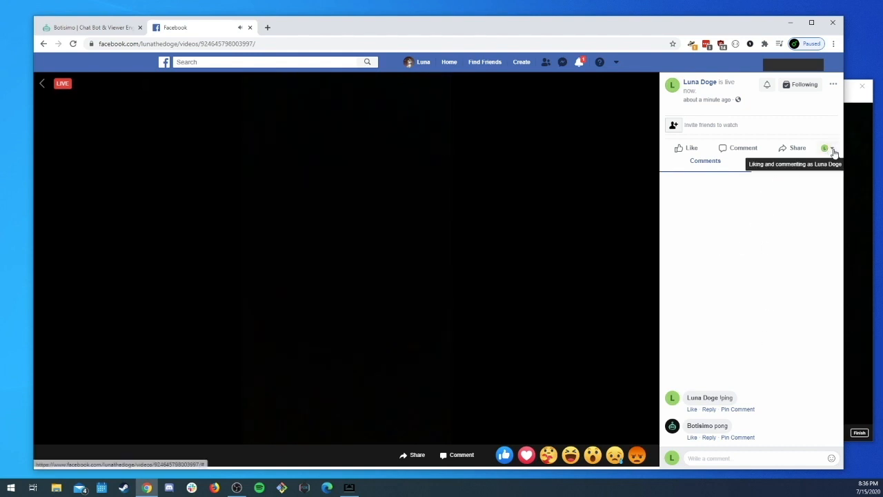
- Switch the commenting identity beside Share from Luna Doge to a personal profile
{"action": "left_click", "coordinate": [832, 148]}
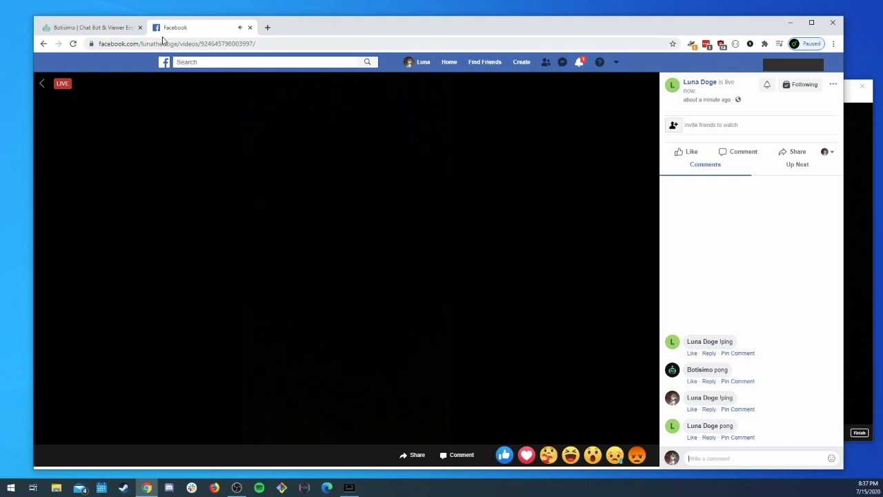
- Back in Botisimo Connections, review the Facebook page dropdown, leaving Luna Doge selected
{"action": "left_click", "coordinate": [94, 28]}
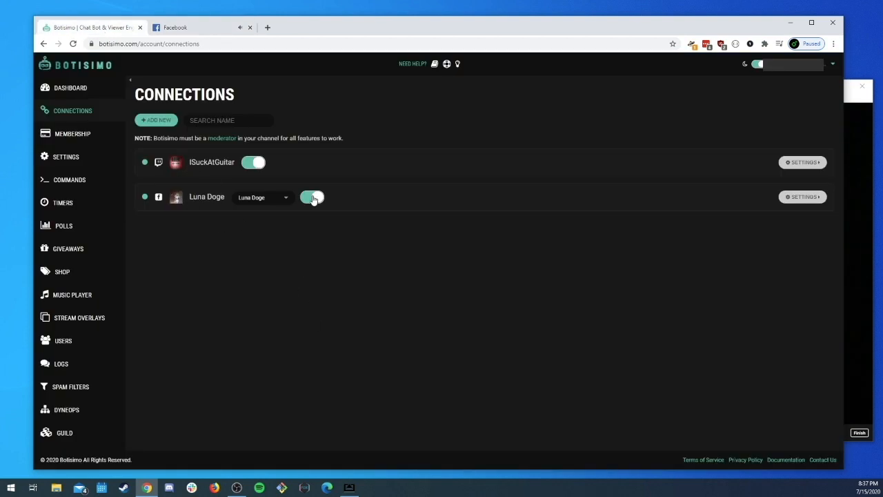
{"action": "mouse_move", "coordinate": [297, 207]}
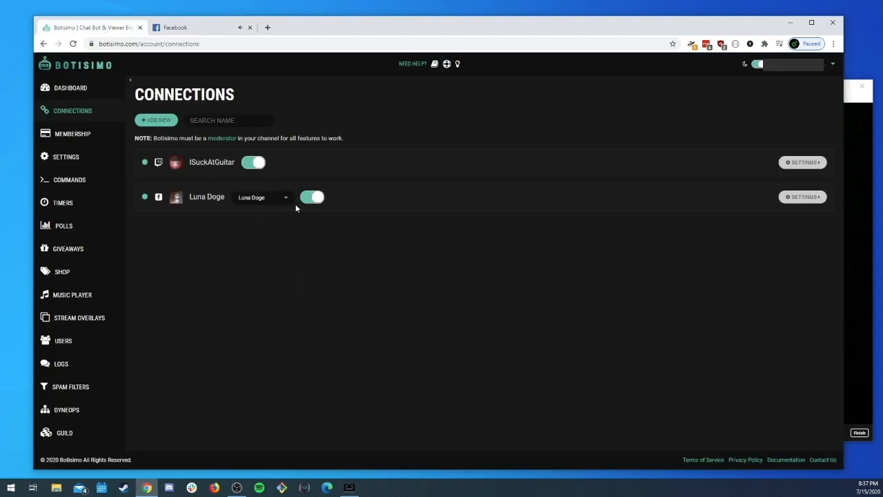
{"action": "left_click", "coordinate": [263, 197]}
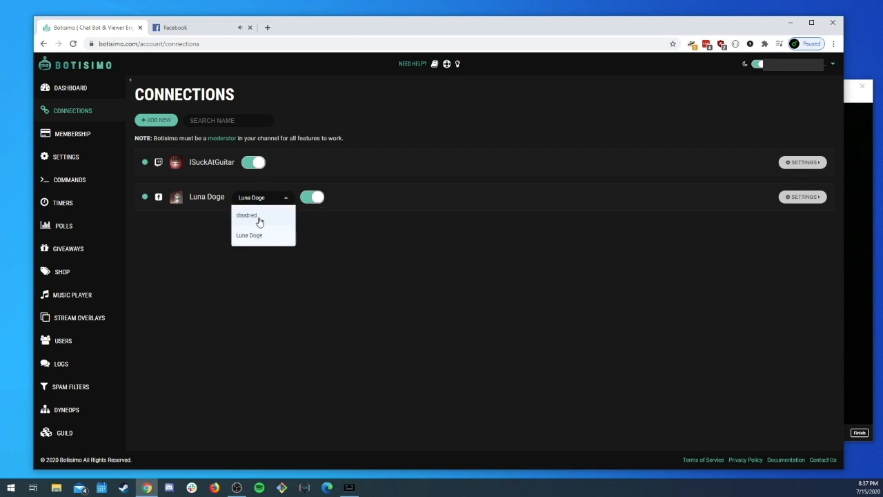
{"action": "mouse_move", "coordinate": [268, 213]}
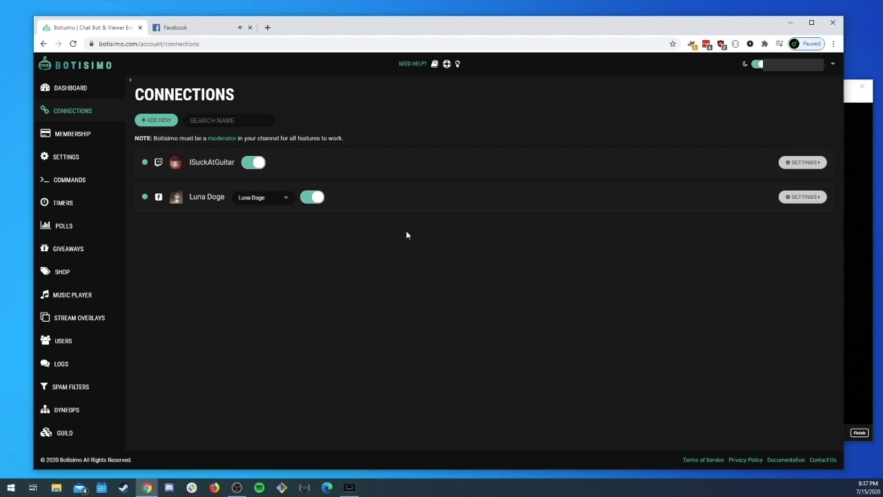
{"action": "mouse_move", "coordinate": [364, 257]}
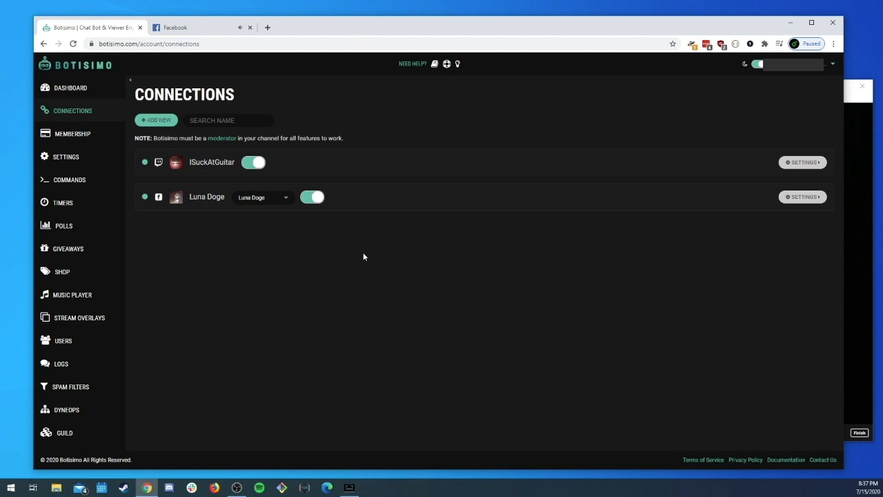
{"action": "mouse_move", "coordinate": [395, 262]}
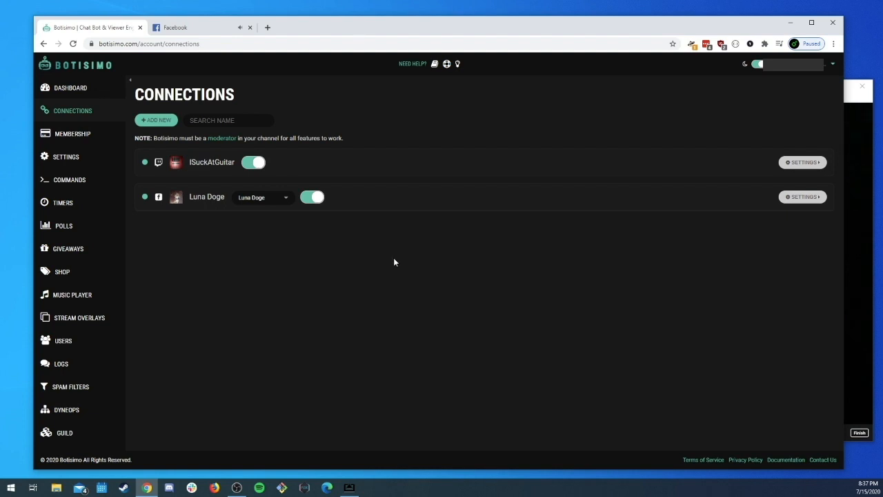
{"action": "mouse_move", "coordinate": [842, 316]}
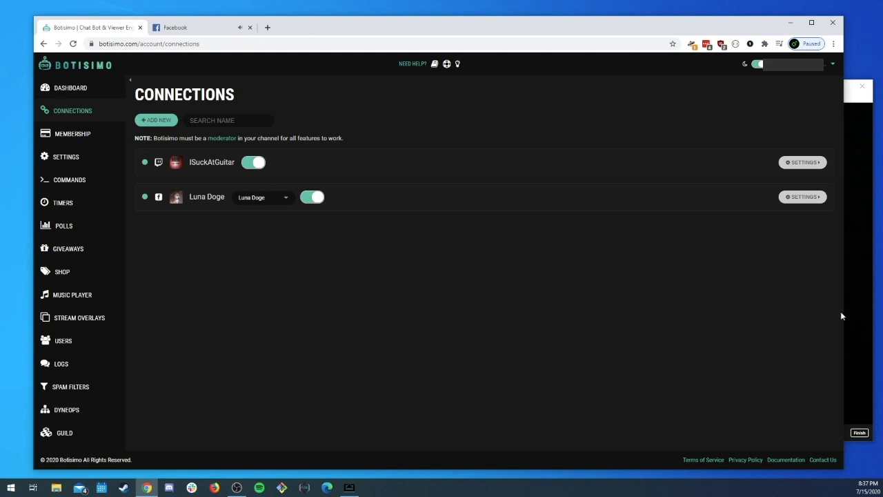